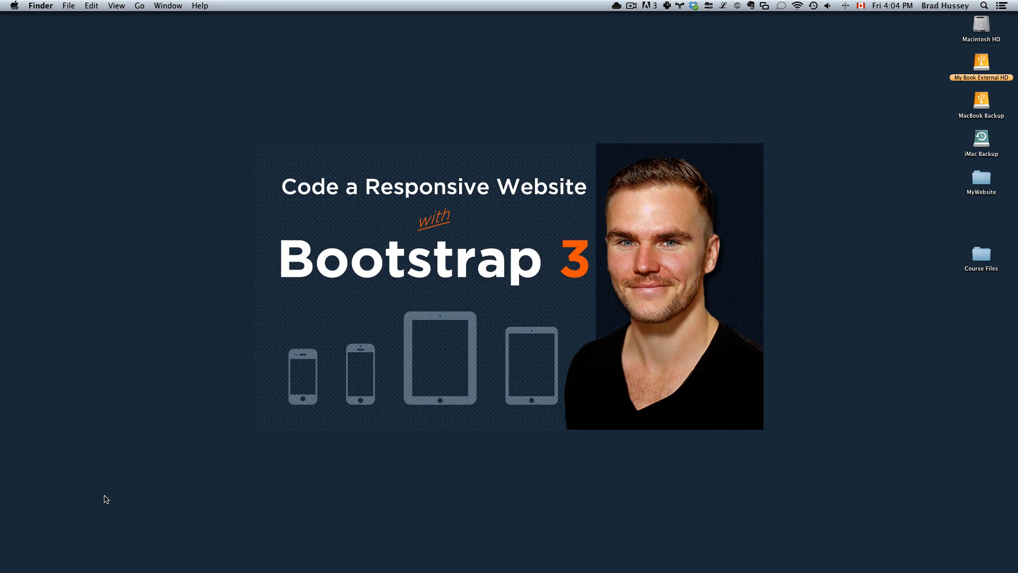
mouse_move(205, 389)
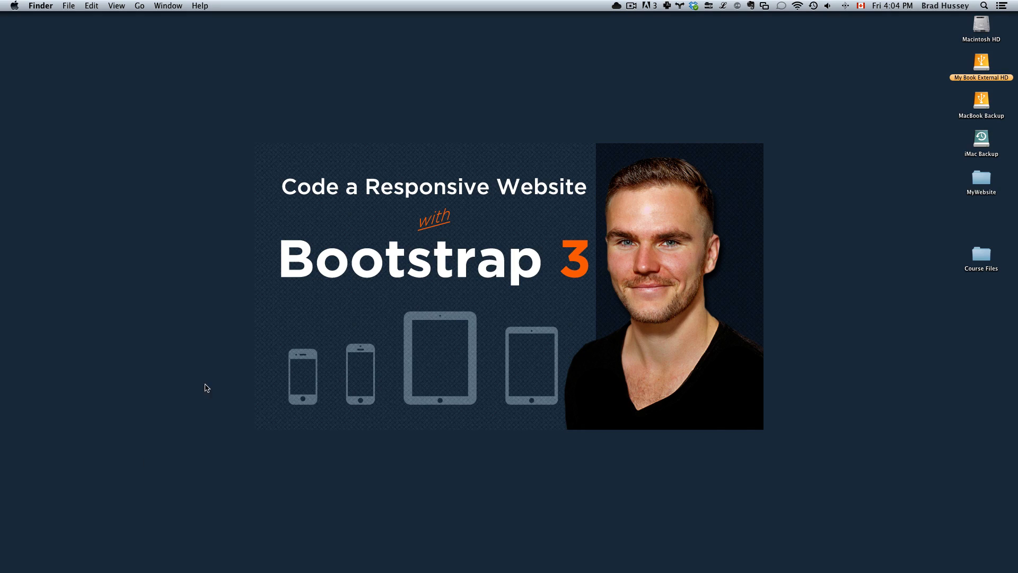
mouse_move(368, 293)
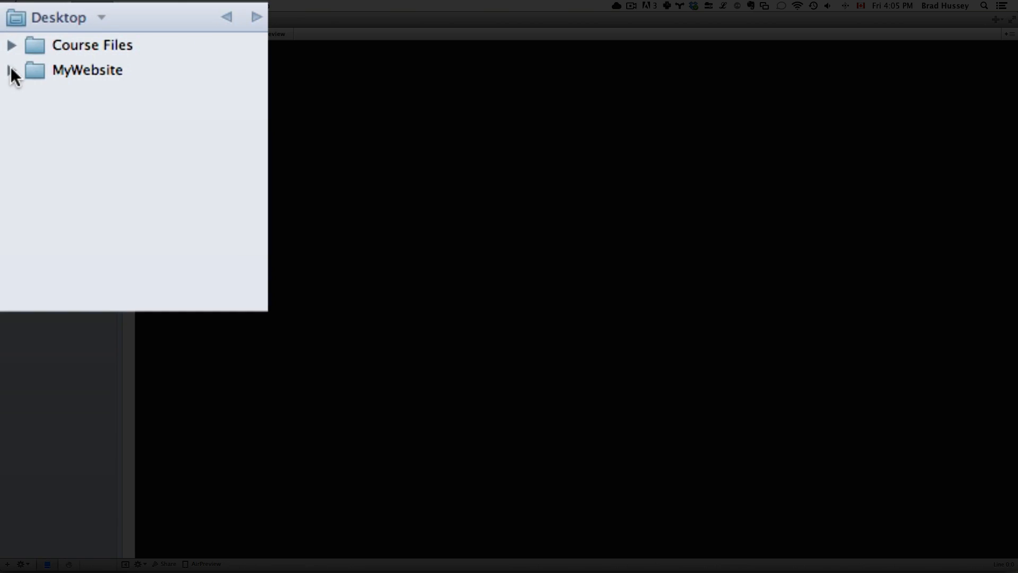
Expand MyWebsite in the Files sidebar and open index.html, landing on the body comment line.
click(11, 70)
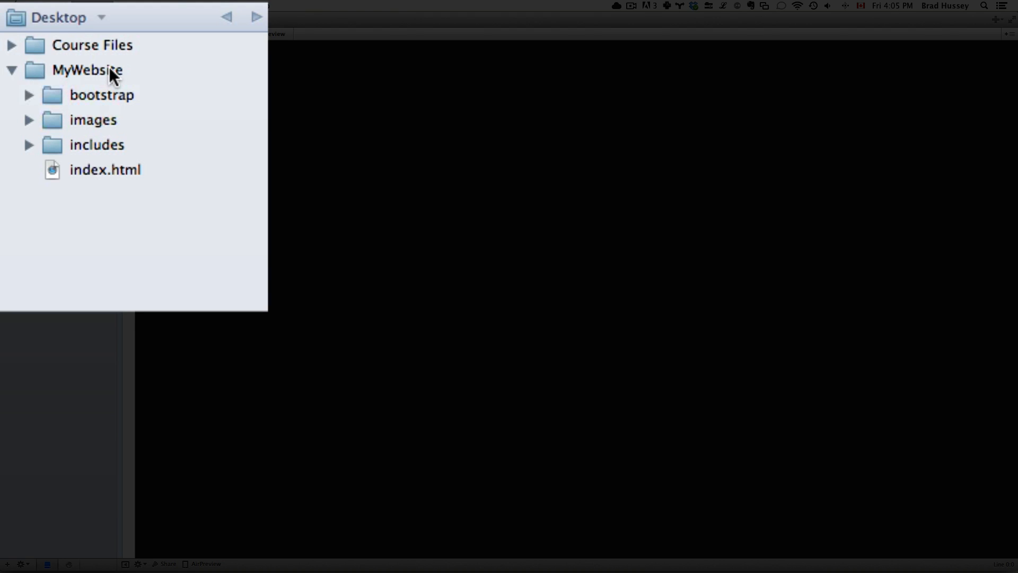
mouse_move(13, 52)
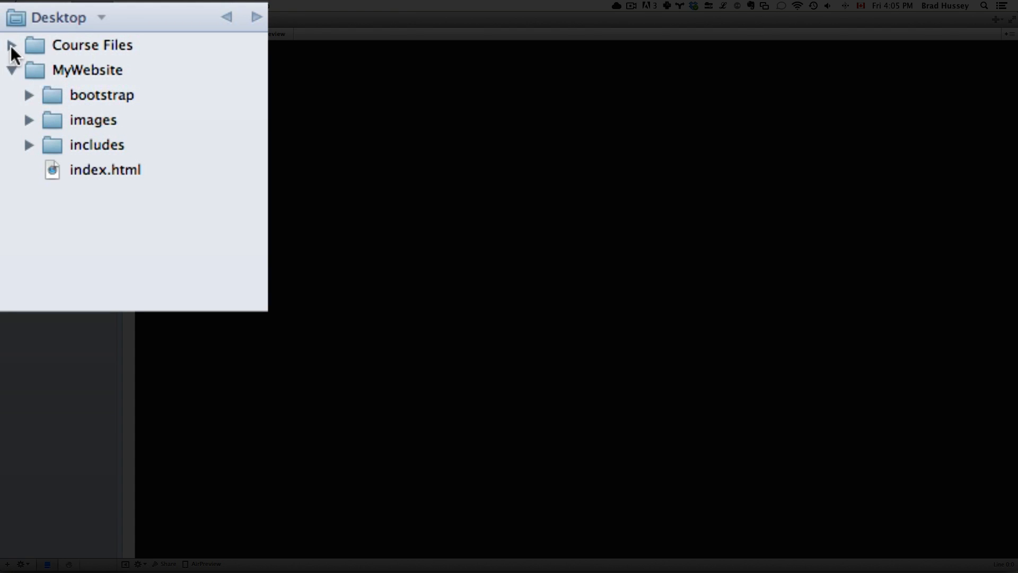
click(11, 44)
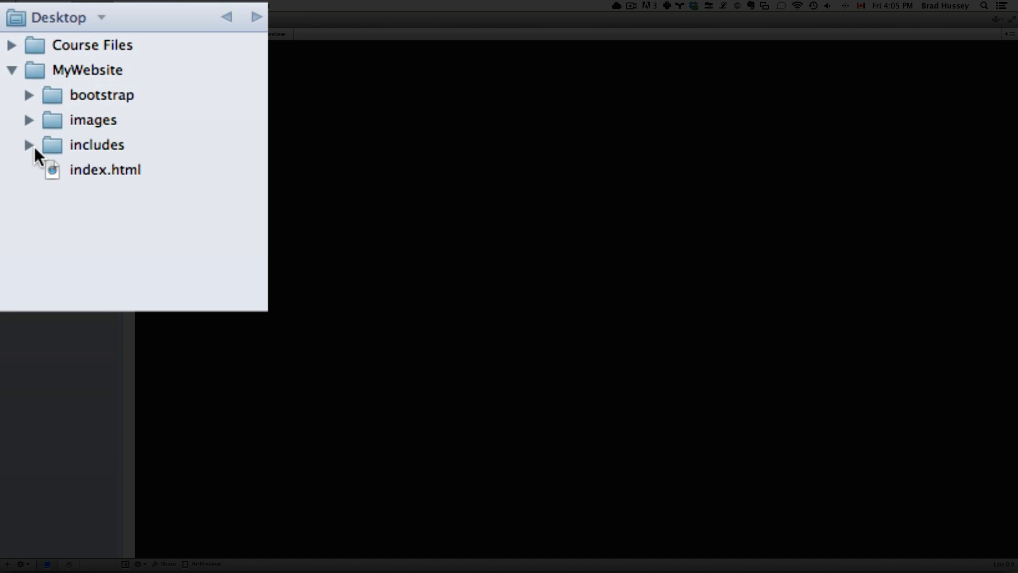
mouse_move(9, 52)
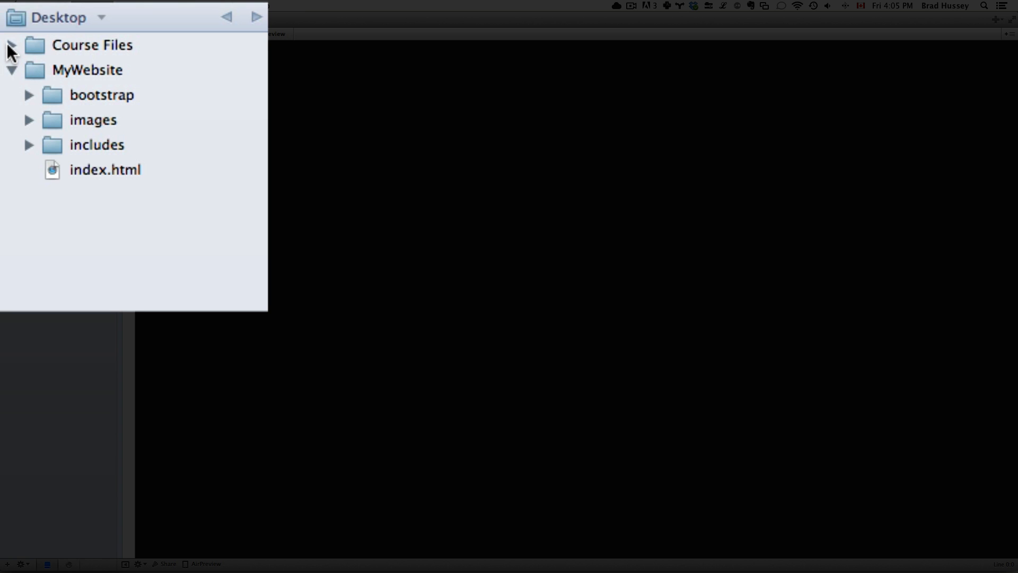
mouse_move(82, 182)
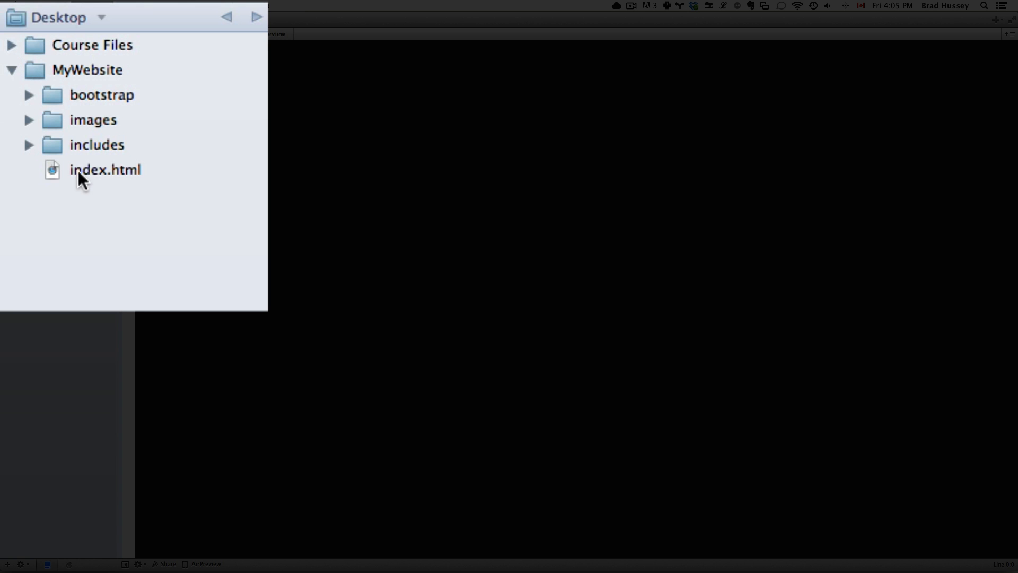
mouse_move(62, 178)
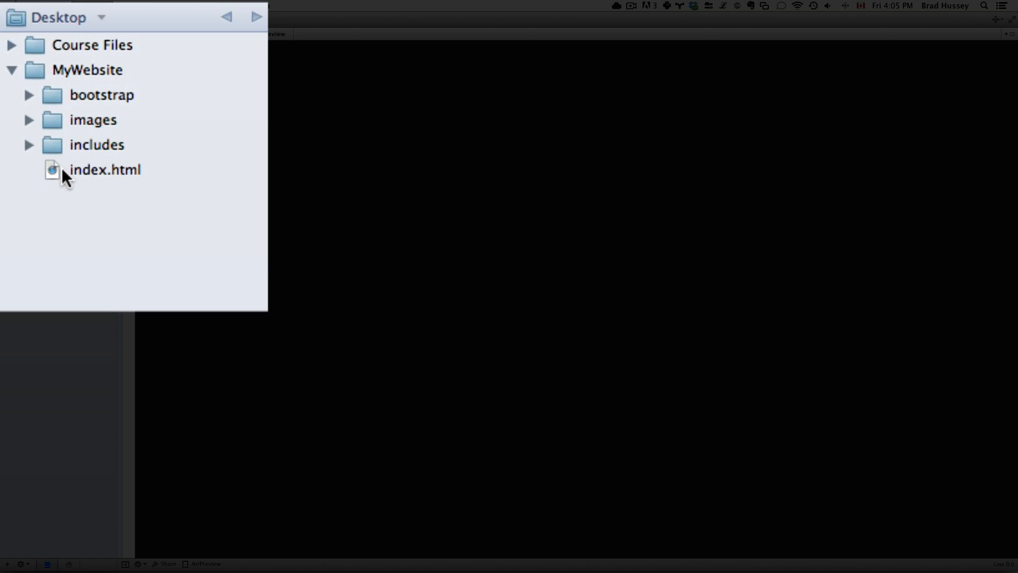
double_click(105, 170)
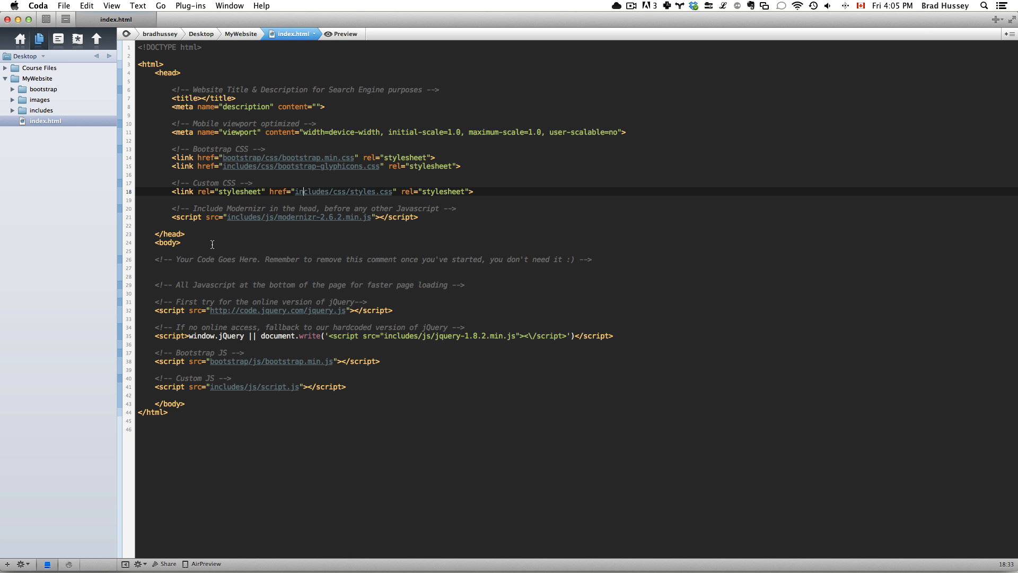
click(213, 244)
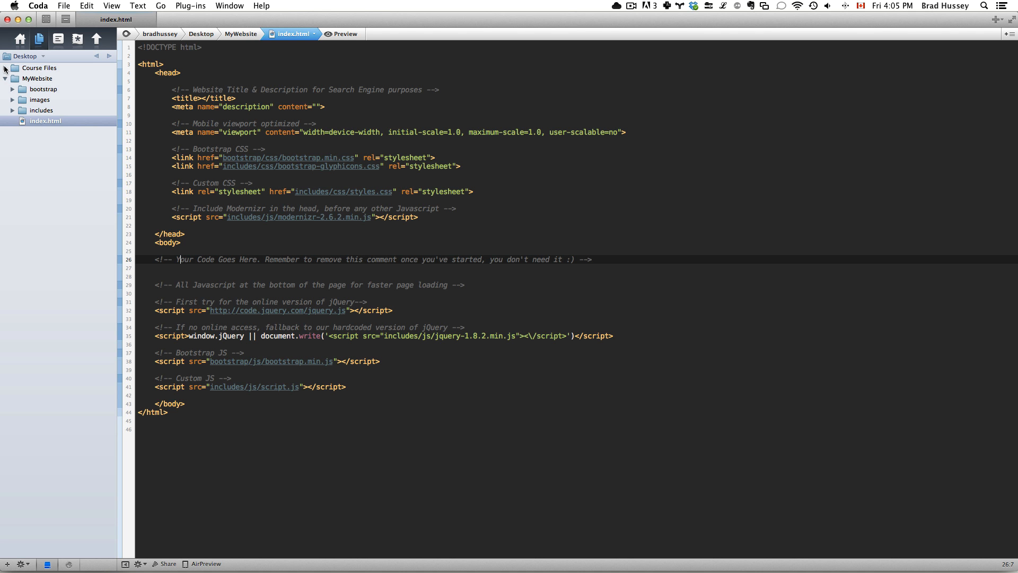
Open A - layout.html from Course Files > 04 - Code Chunks as a reference, then return to index.html.
click(12, 67)
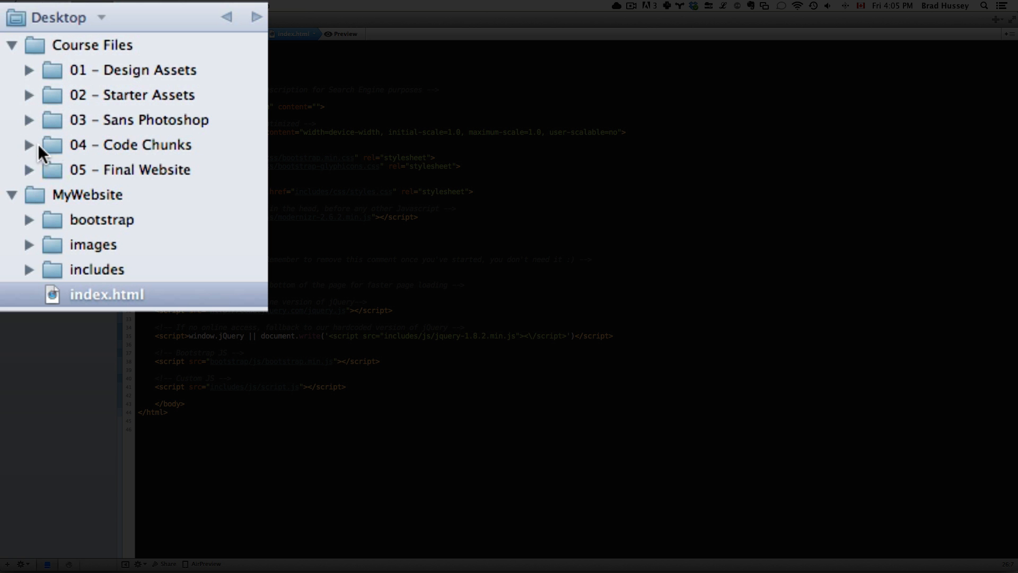
click(30, 145)
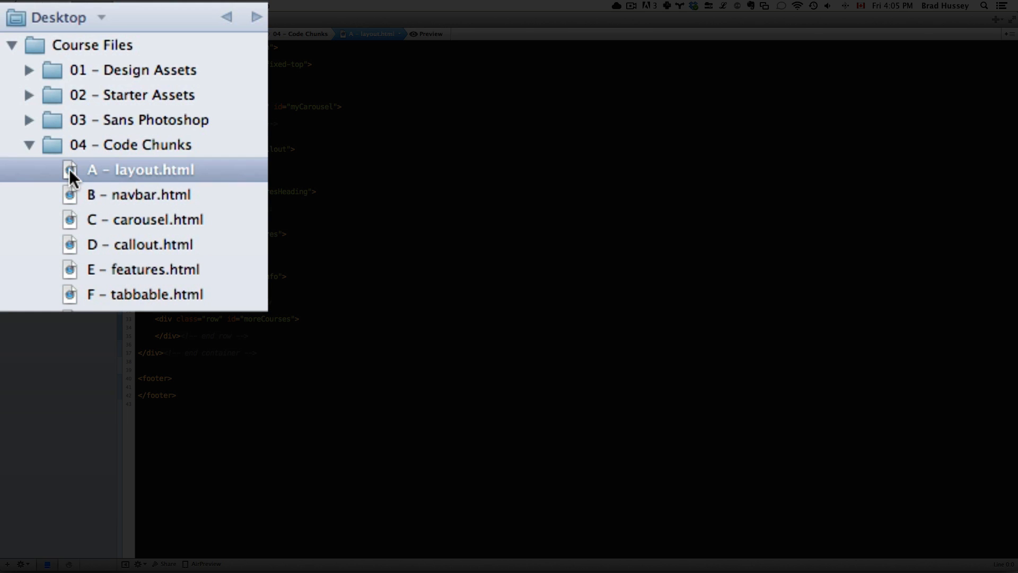
mouse_move(415, 173)
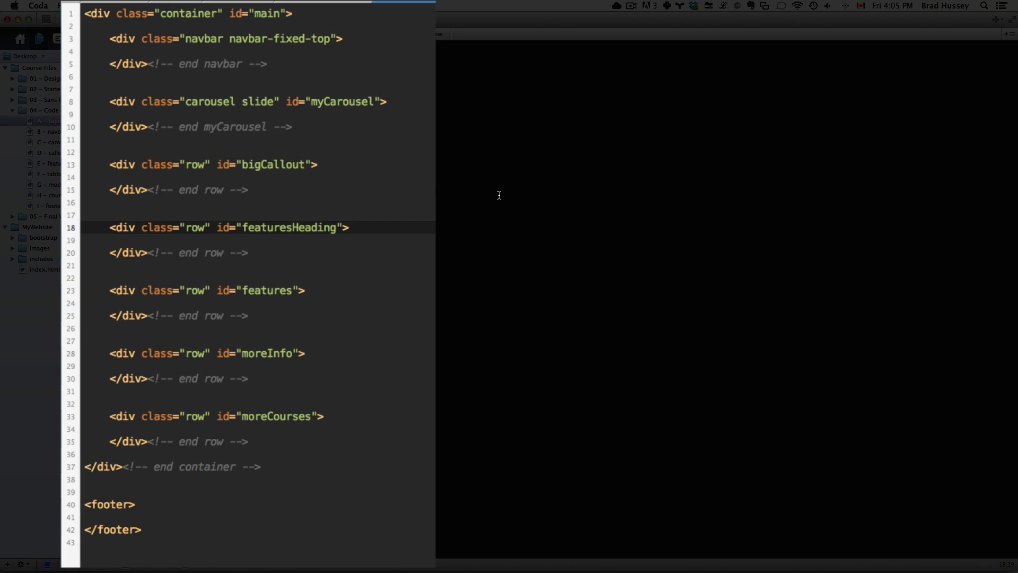
click(349, 227)
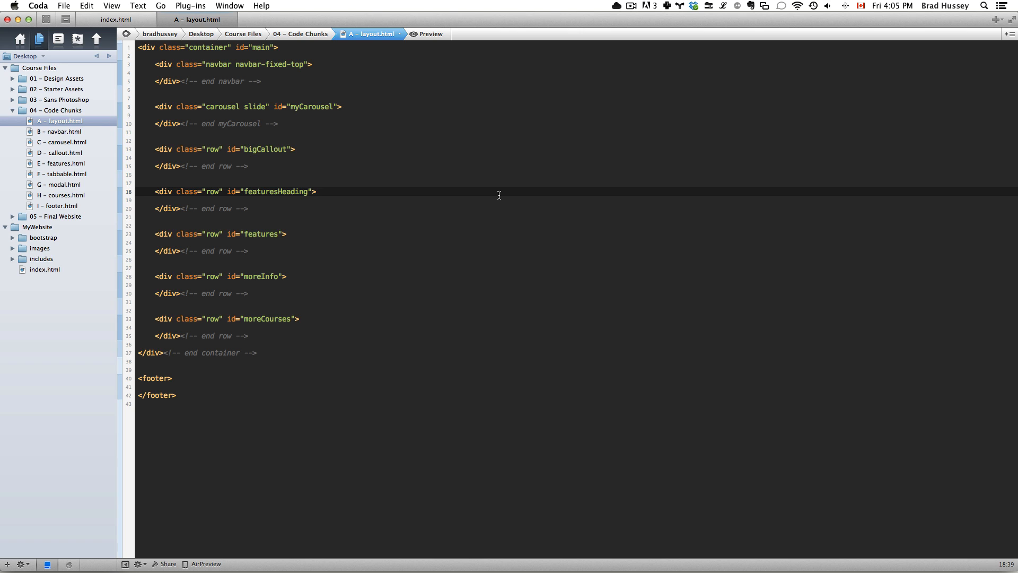
click(317, 191)
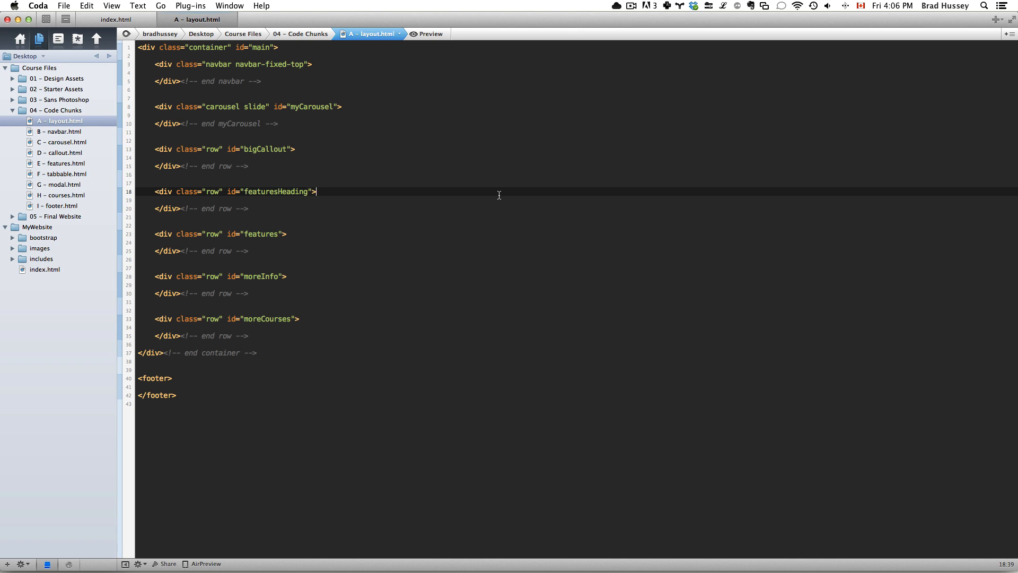
mouse_move(124, 41)
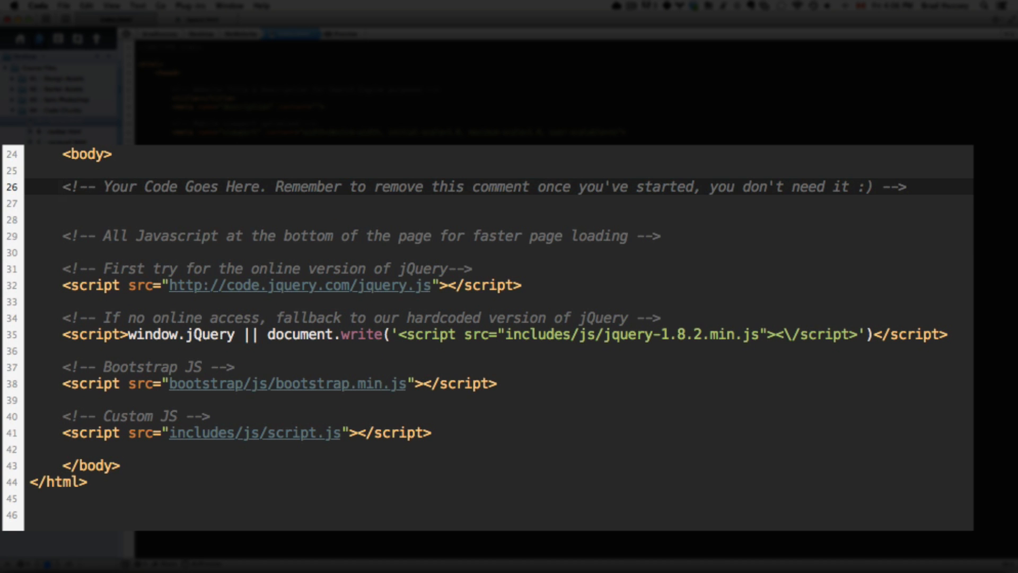
Replace the body comment with <div class="container" id="main"> and its </div><!-- end container --> close.
click(61, 187)
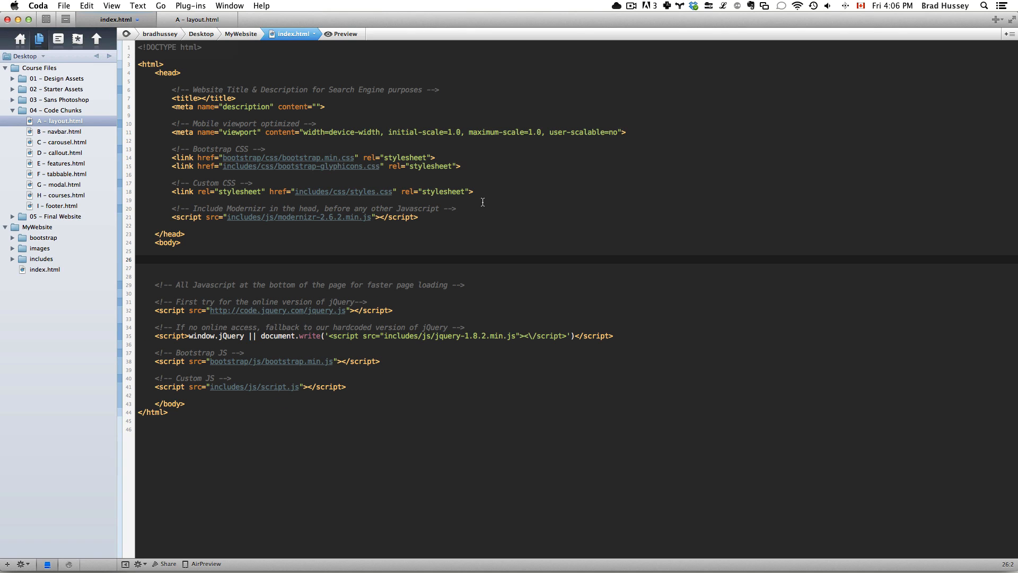
text(<div class="container)
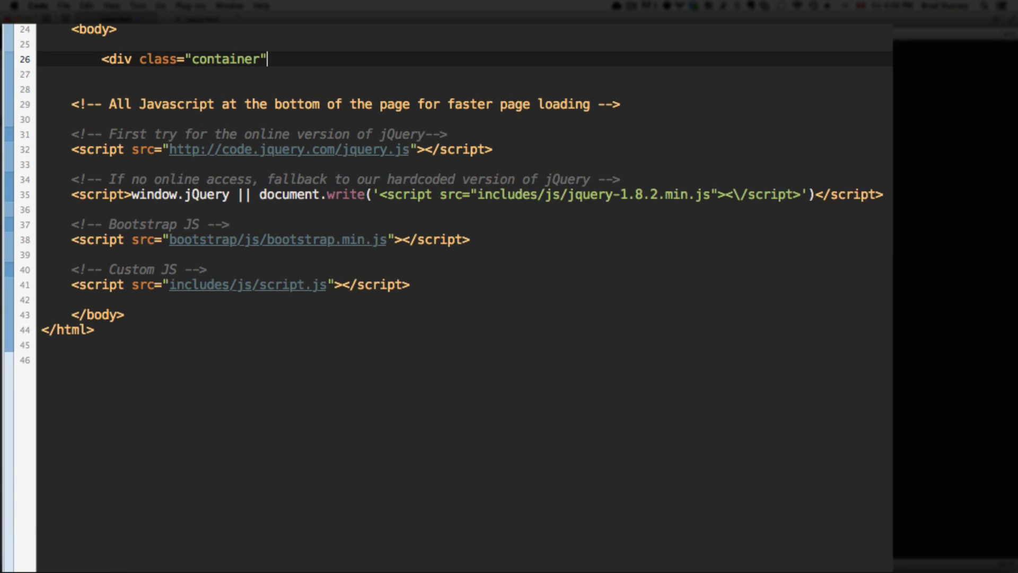
text(id="")
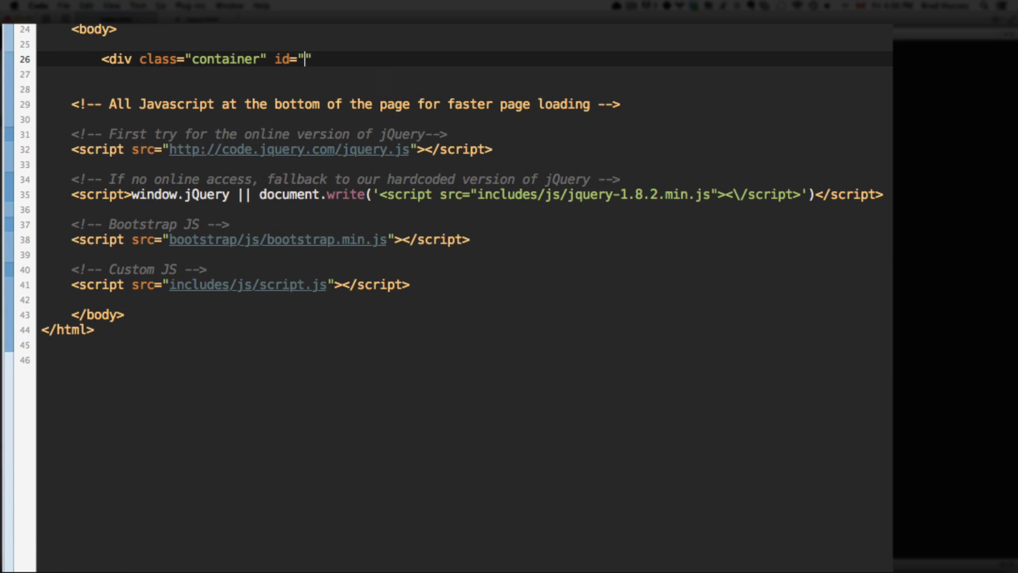
text(main">)
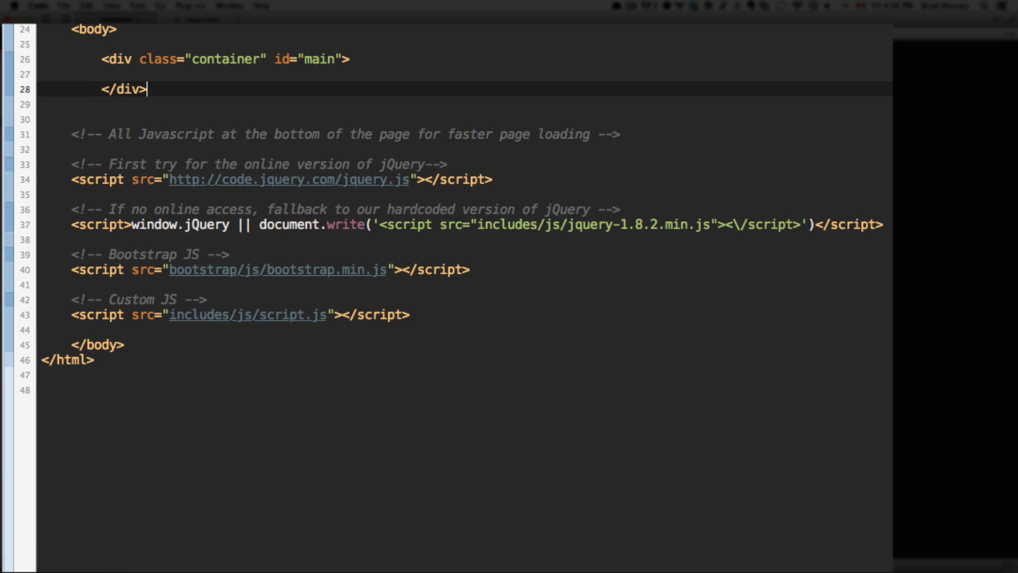
text(<!-- end container -->)
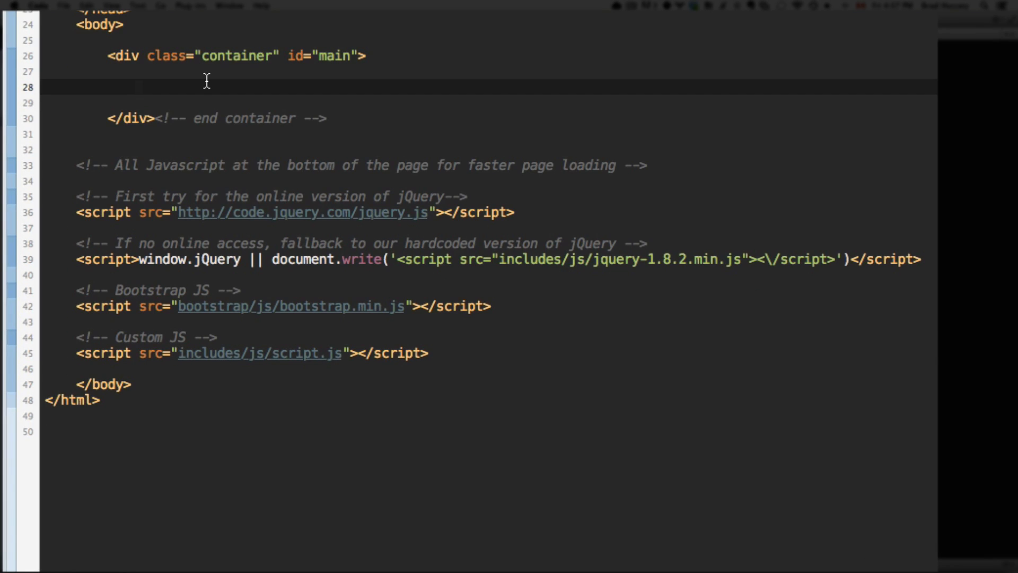
Add a div with class "navbar navbar-fixed-top" inside the container, closed with <!-- end navbar -->.
text(<div)
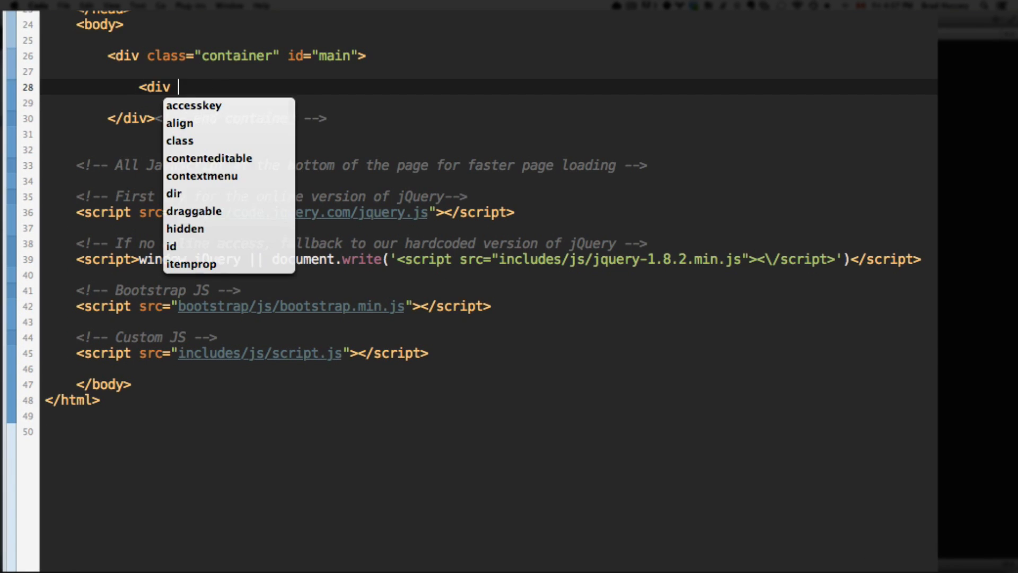
text(cl)
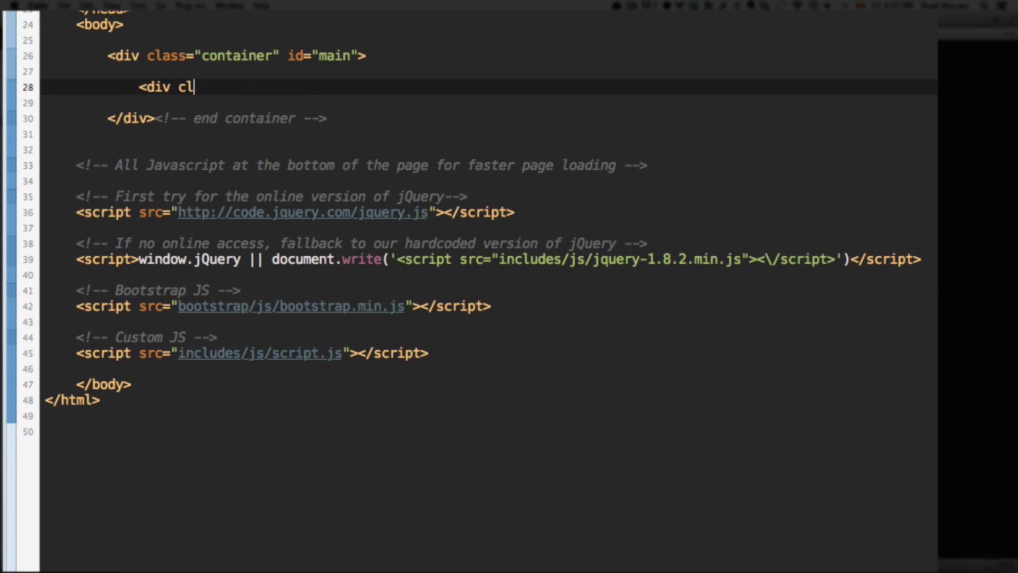
text(ass="navbar navbar-fixed-top")
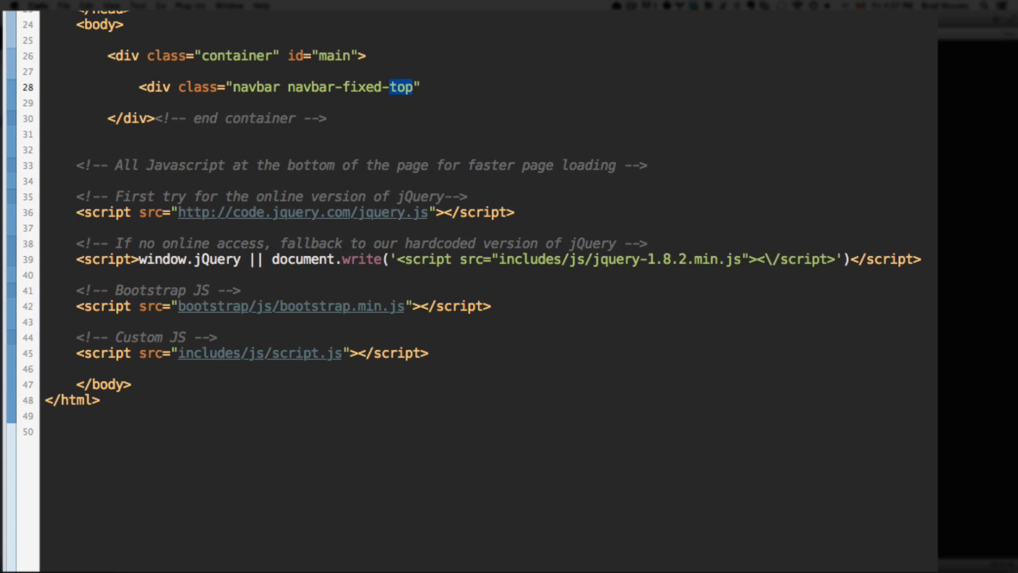
click(65, 103)
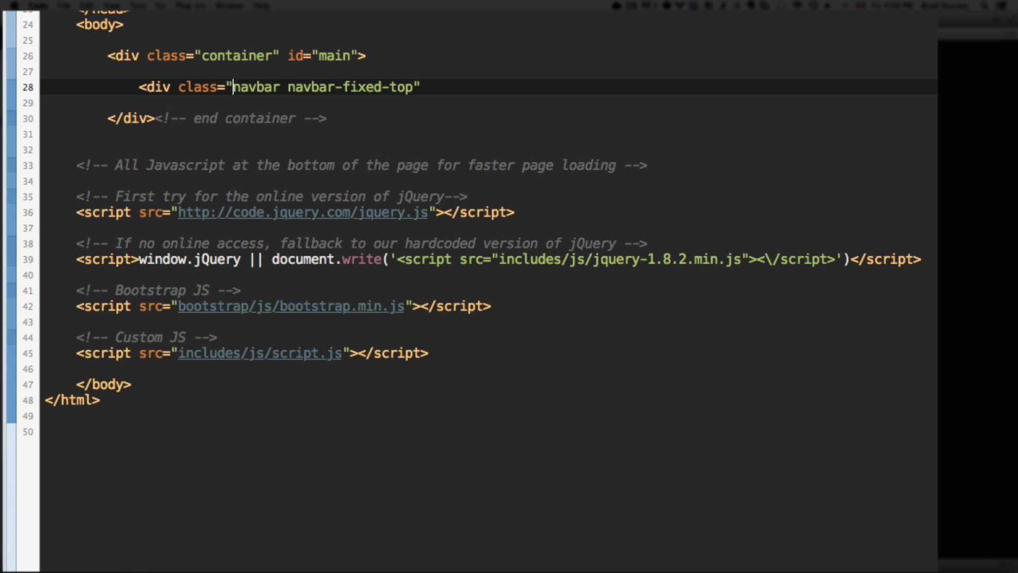
double_click(256, 87)
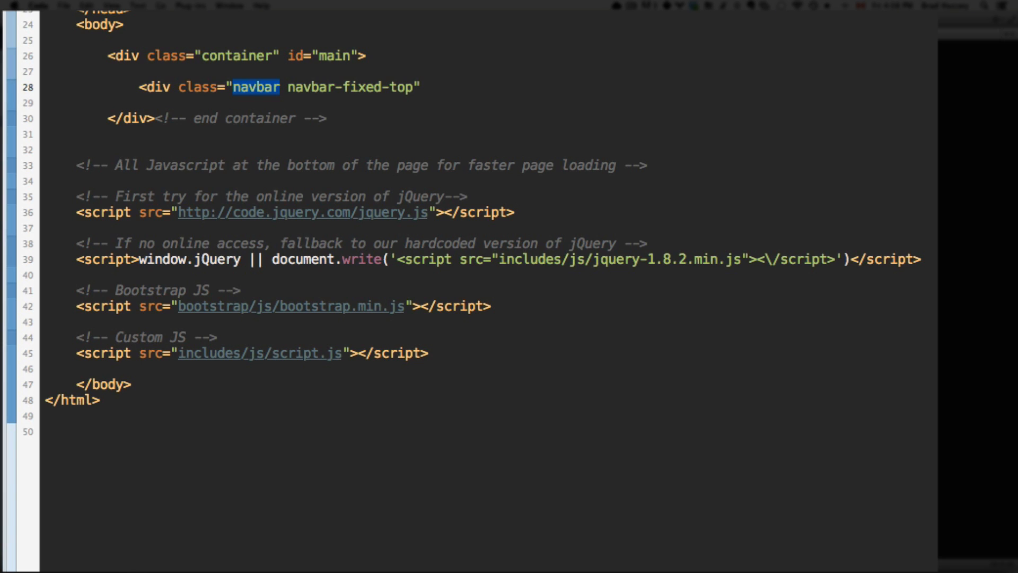
click(279, 86)
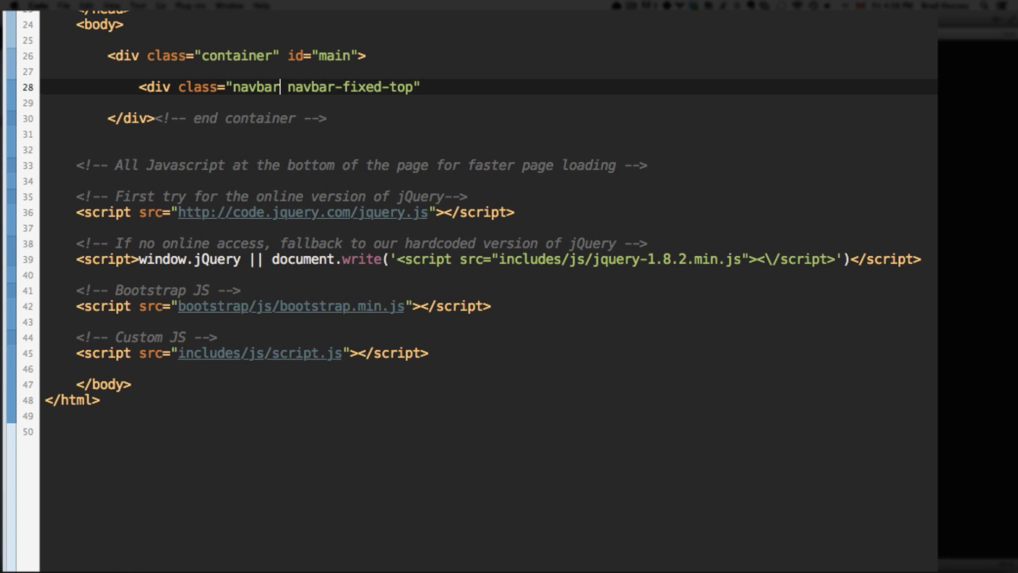
double_click(352, 87)
text(</div><!-- end)
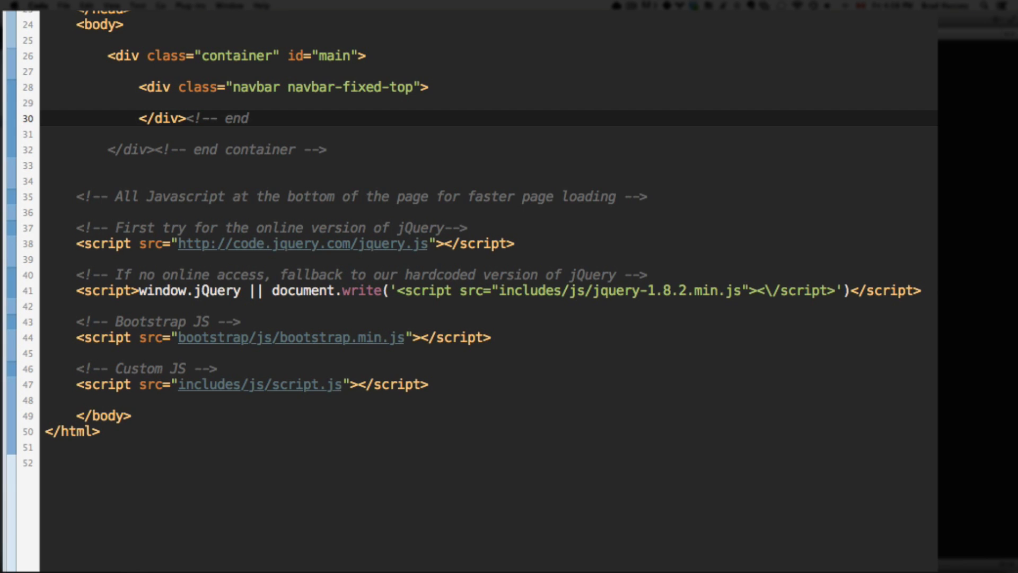
text(navbar -->)
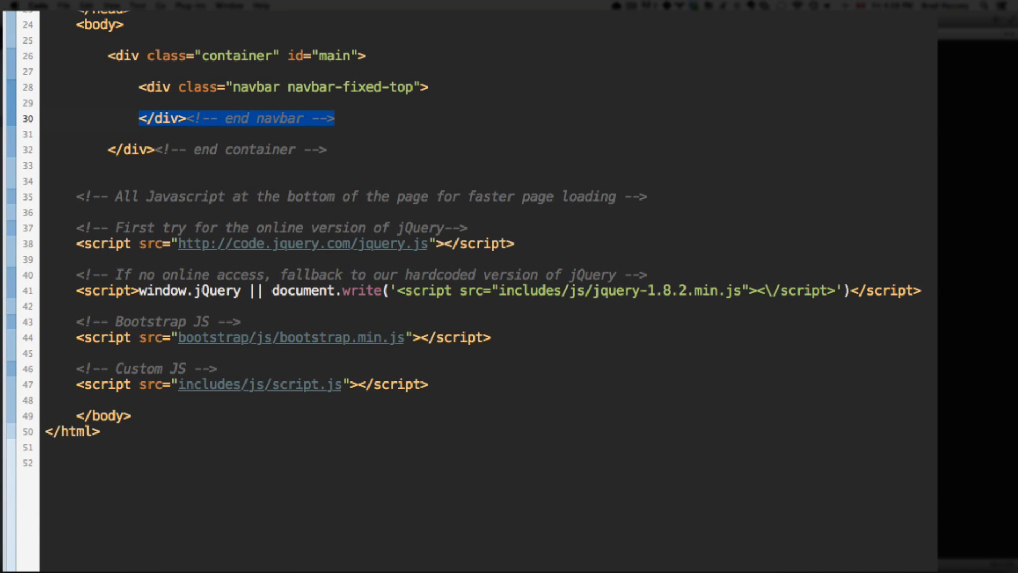
click(140, 87)
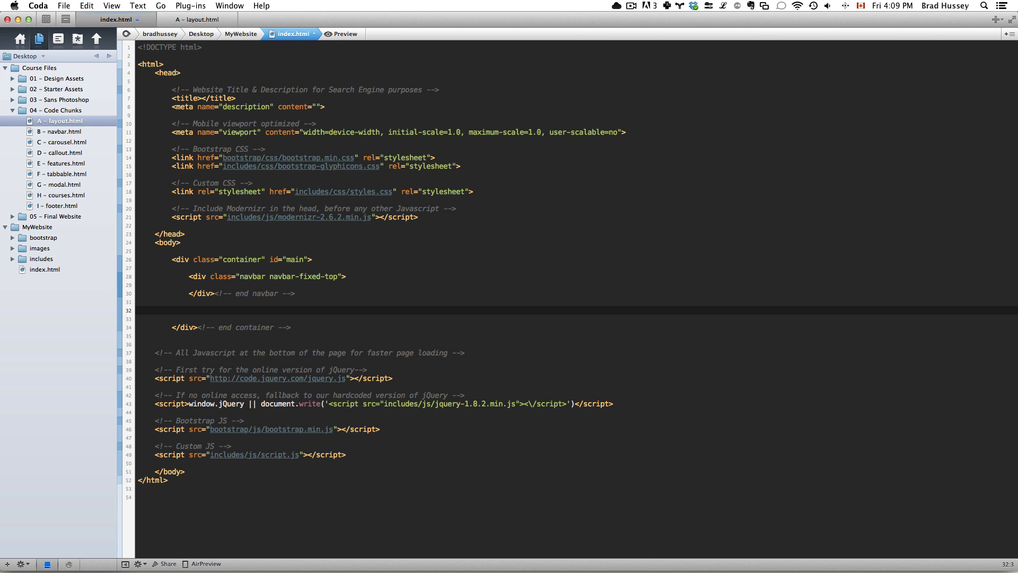
Add <div class="carousel slide" id="myCarousel"> below the navbar, closed with <!-- end myCarousel -->.
text(<div class=")
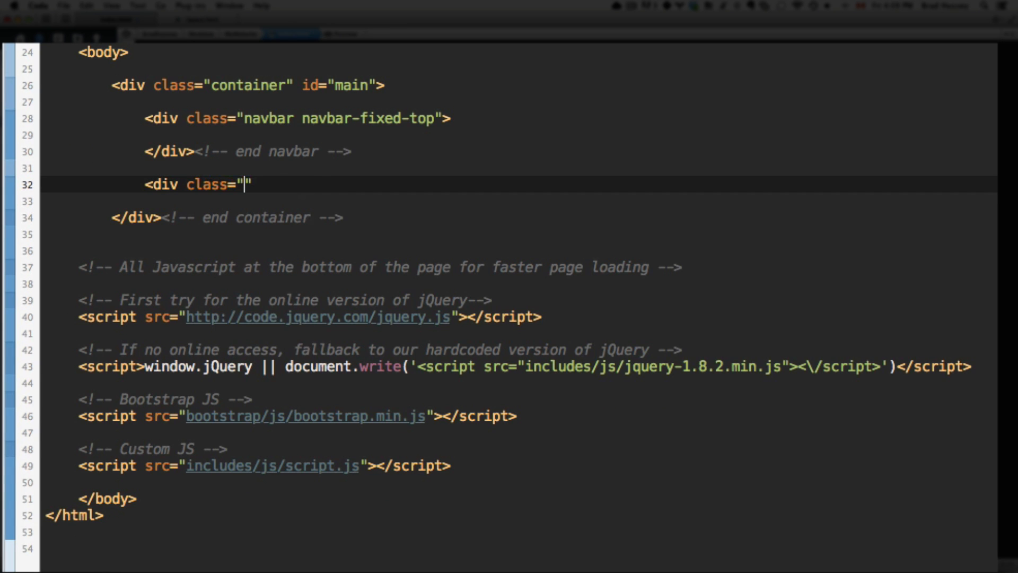
text(carousel)
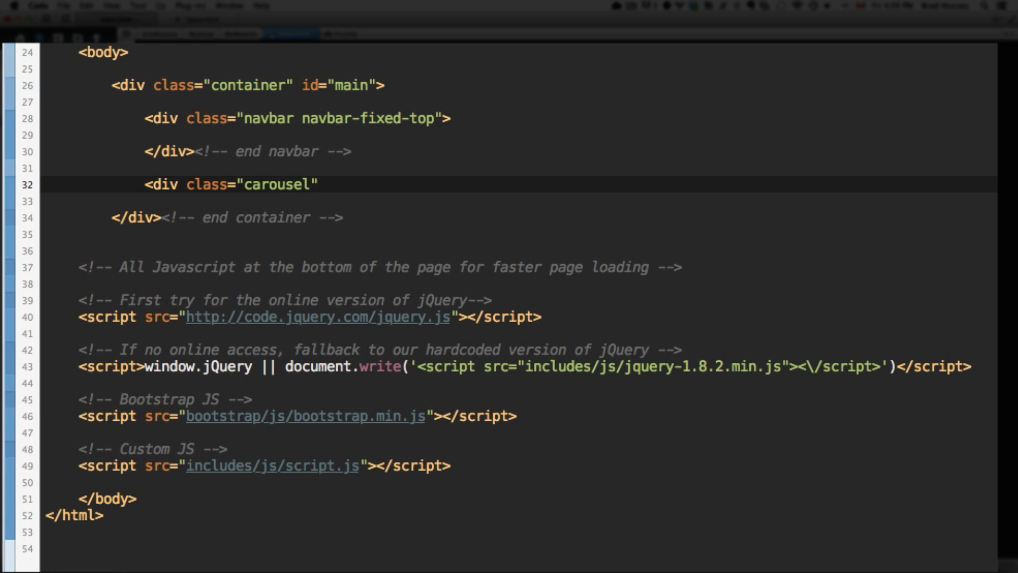
text(slide)
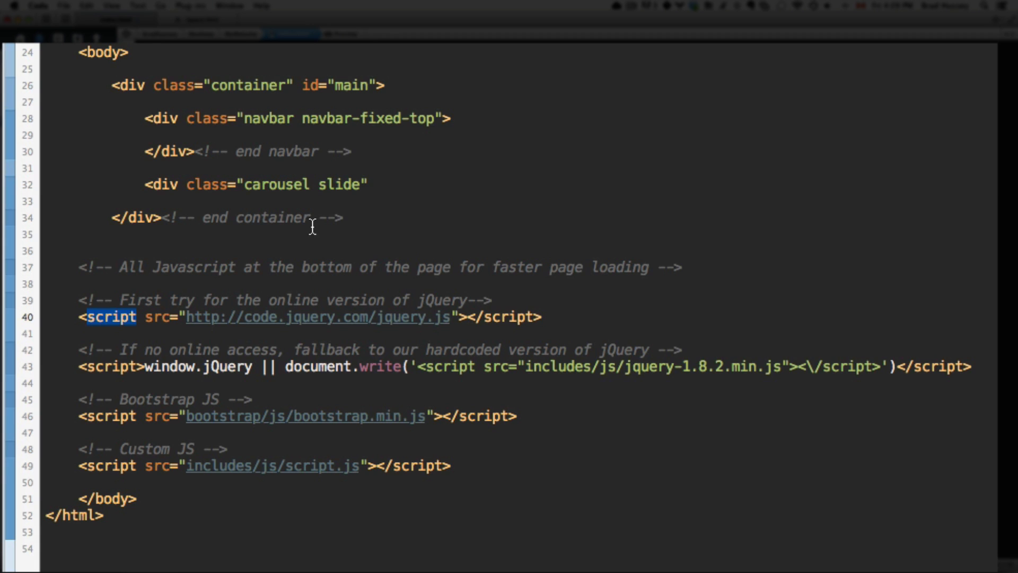
double_click(276, 185)
text( id=")
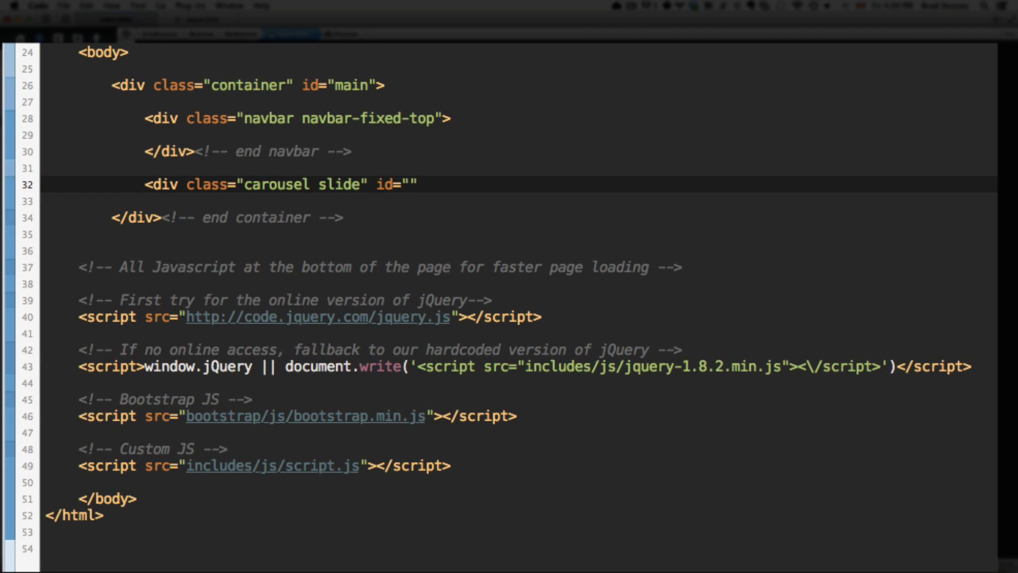
text(myCarousel)
text(</div><!--)
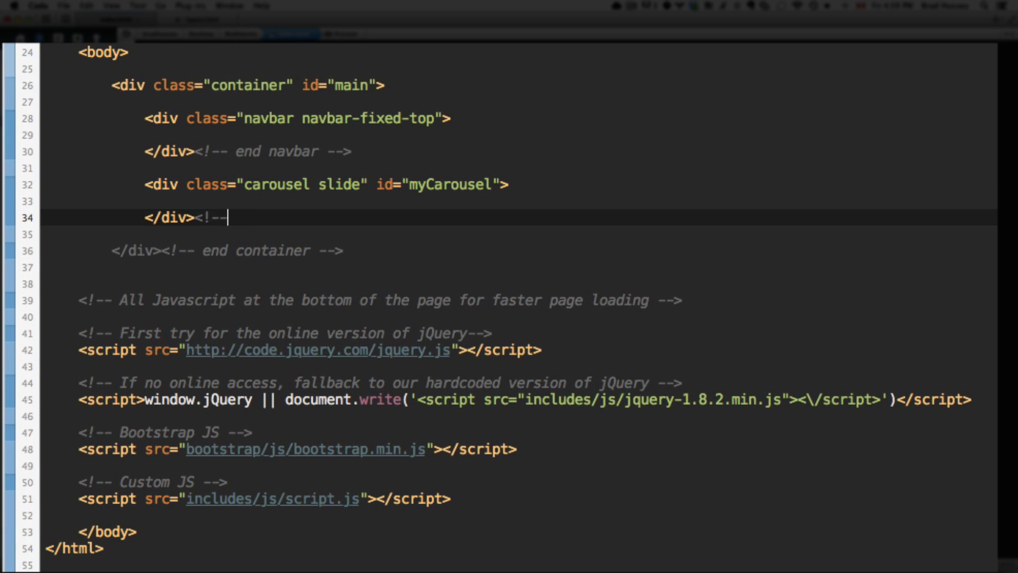
text(end myCarousel -->)
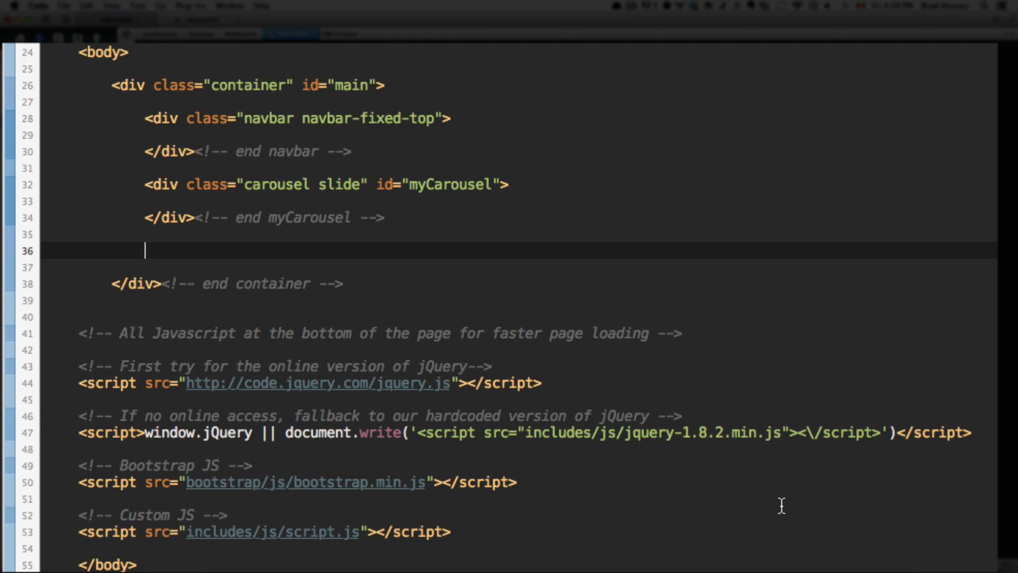
Add an empty <div class="row"></div><!-- end row --> beneath the carousel.
text(<div class="">)
text(</div>)
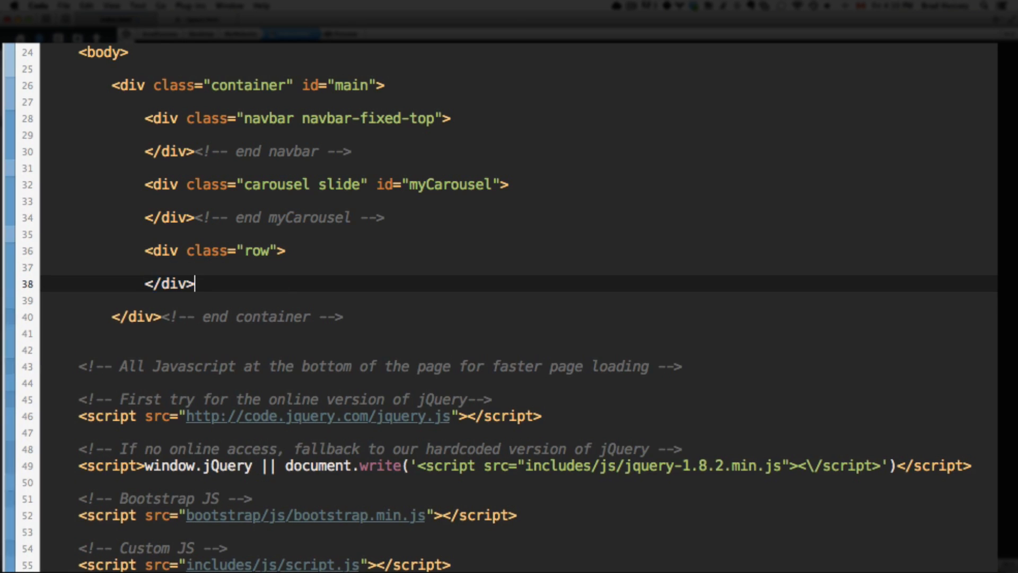
text(<!-- end row --)
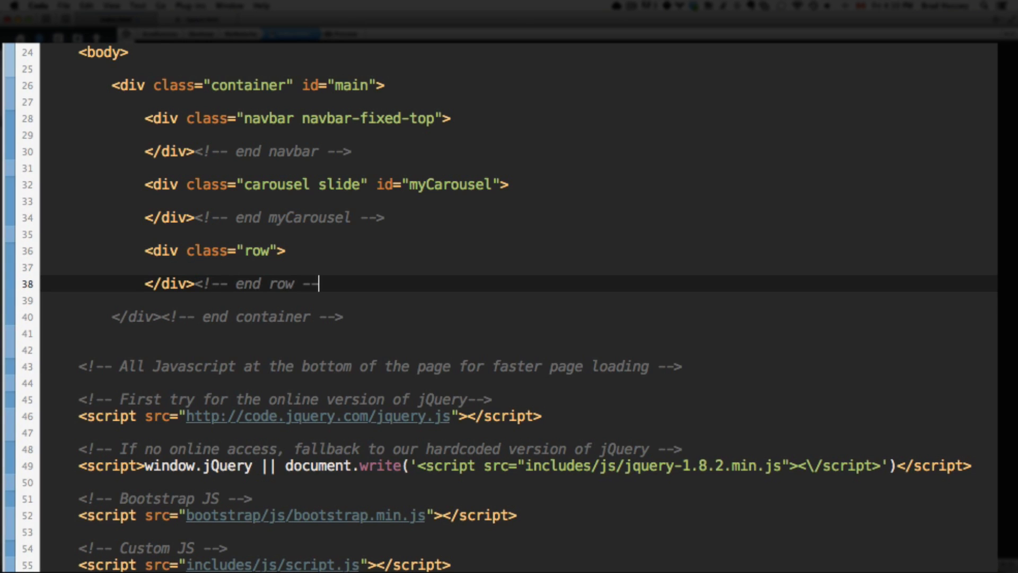
text(>)
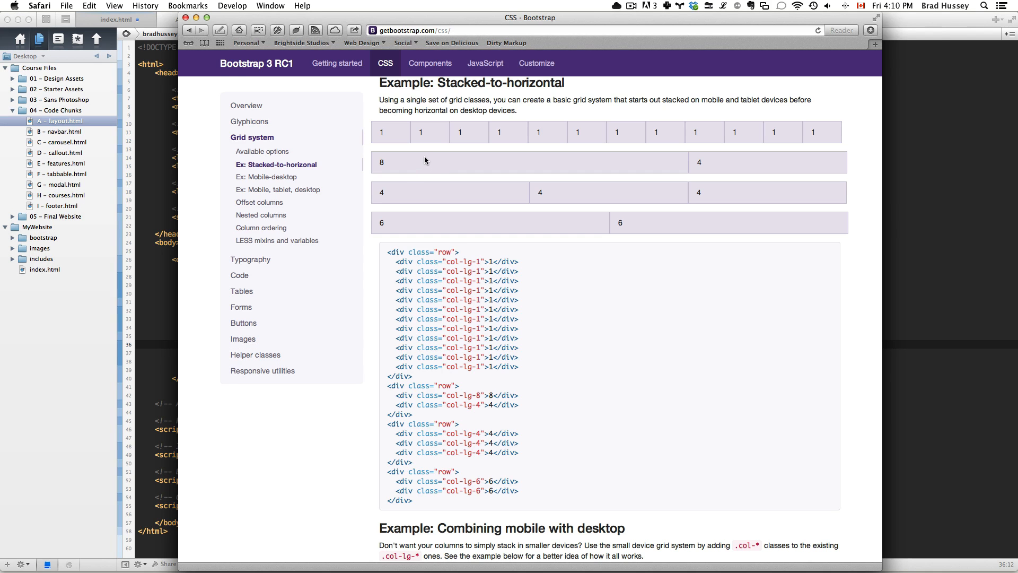
mouse_move(403, 126)
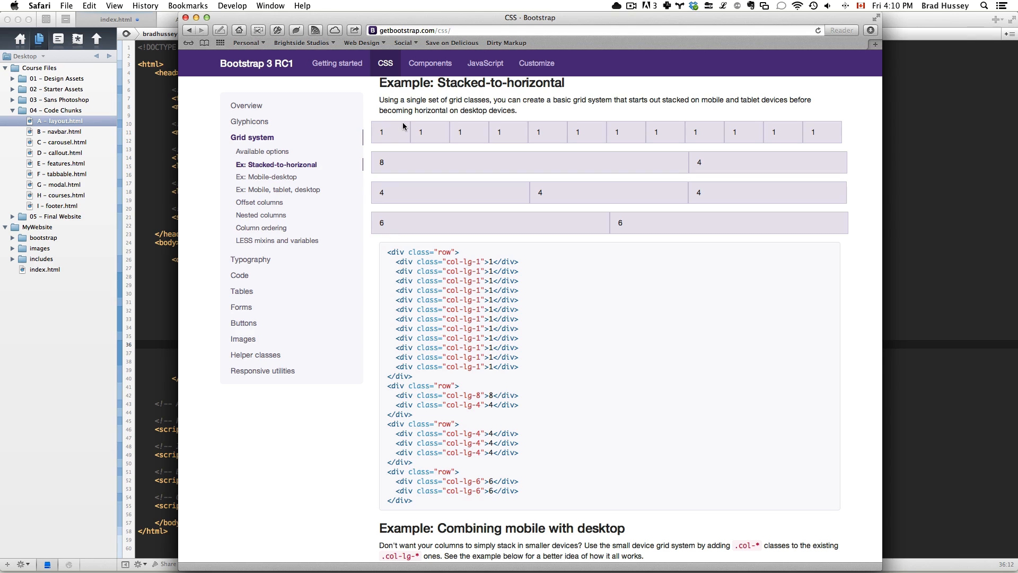
mouse_move(452, 124)
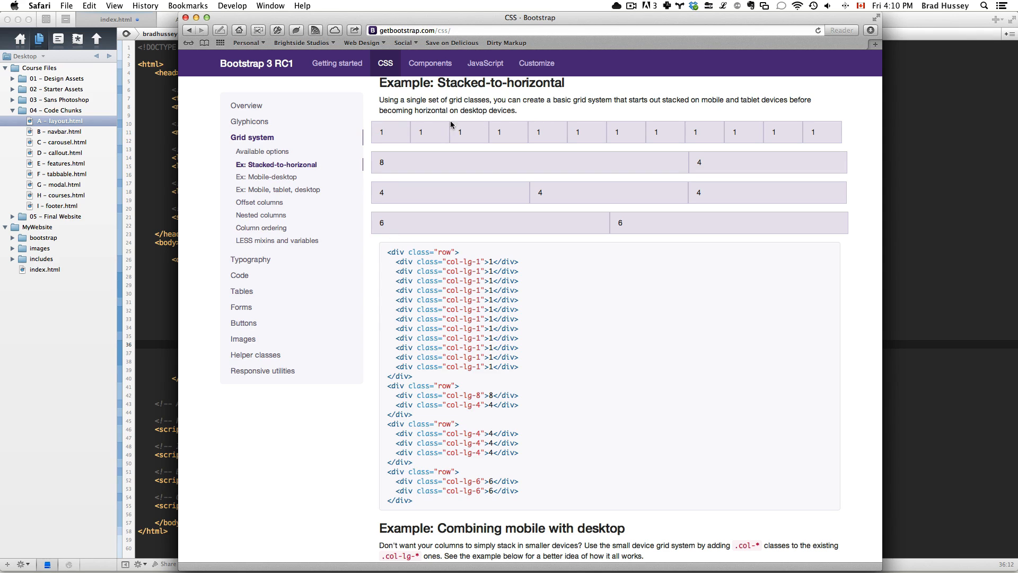
mouse_move(543, 135)
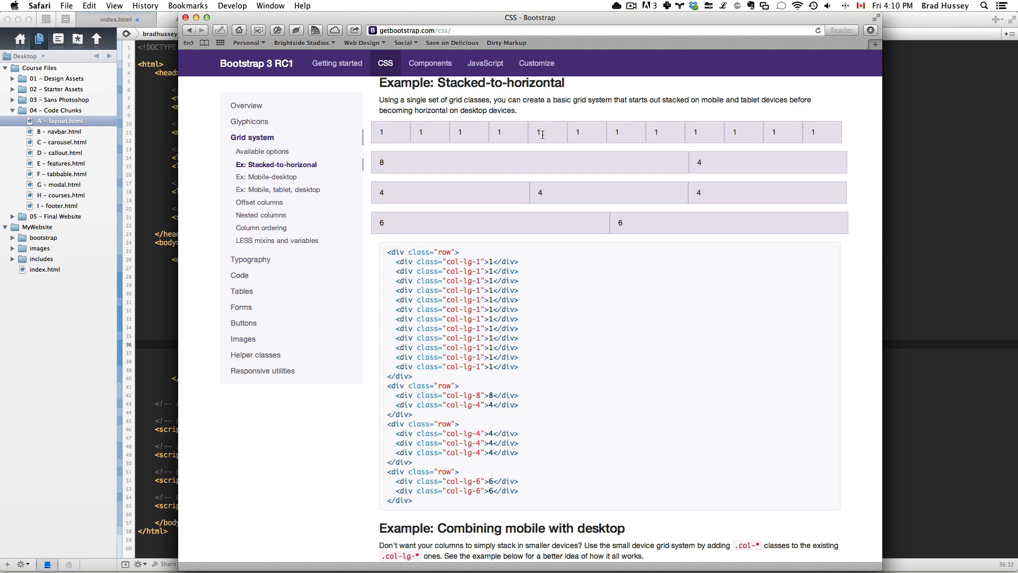
mouse_move(300, 138)
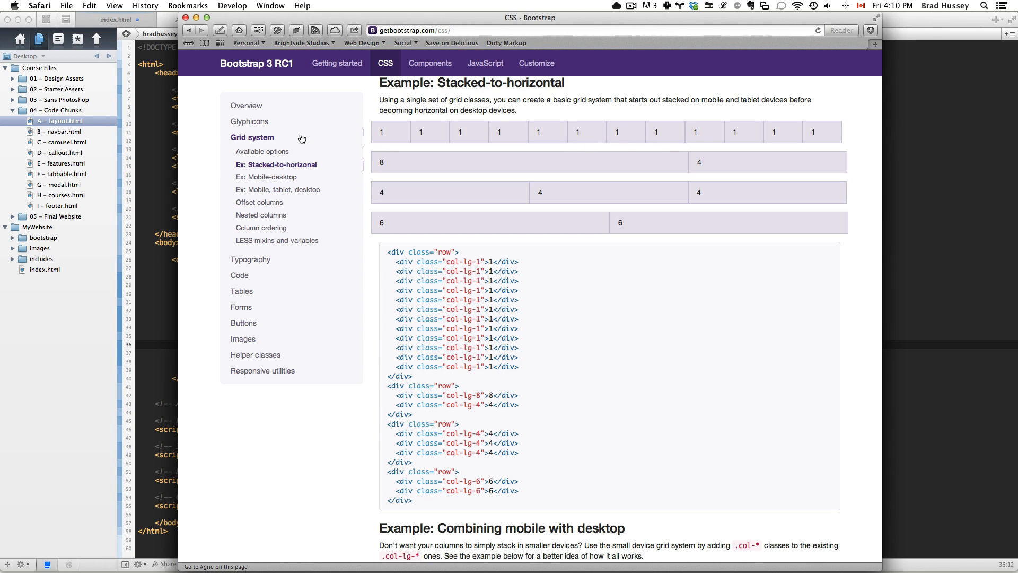
mouse_move(368, 119)
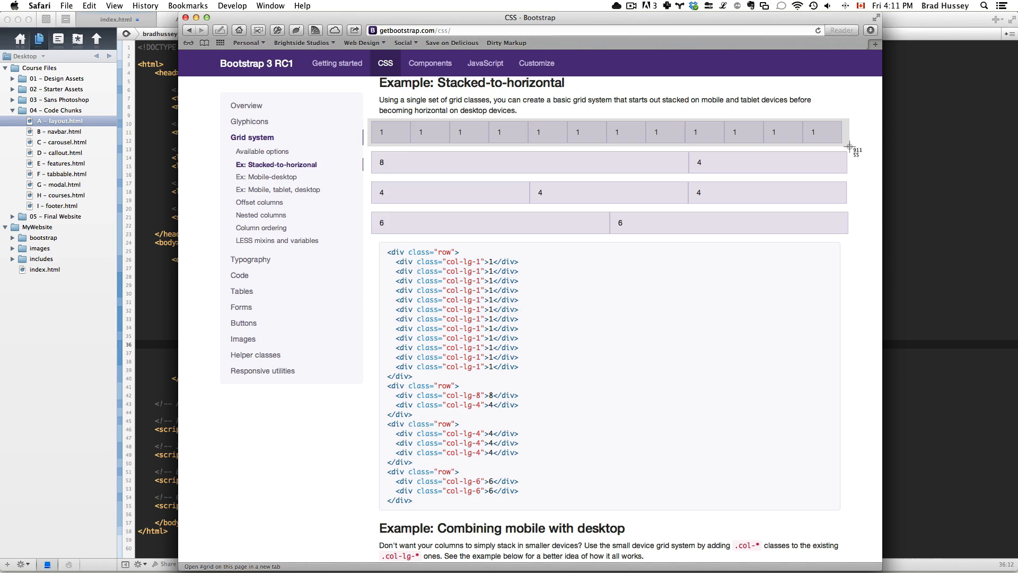
mouse_move(427, 139)
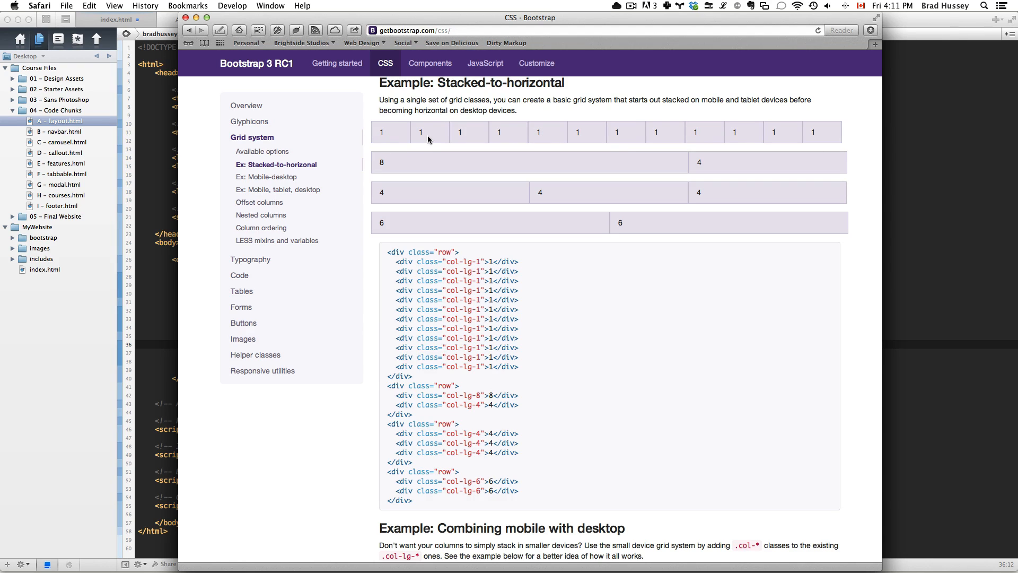
mouse_move(571, 134)
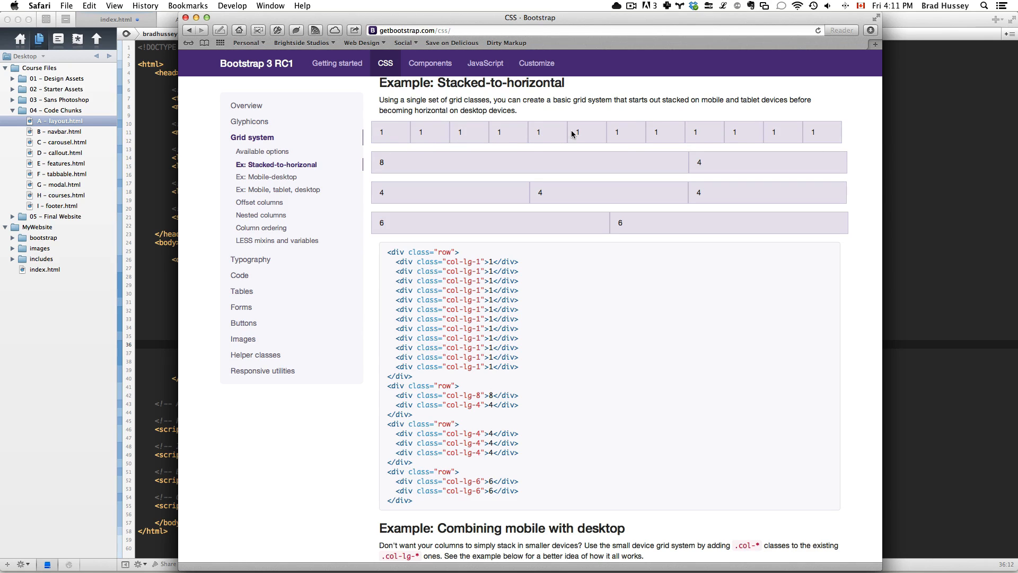
mouse_move(450, 223)
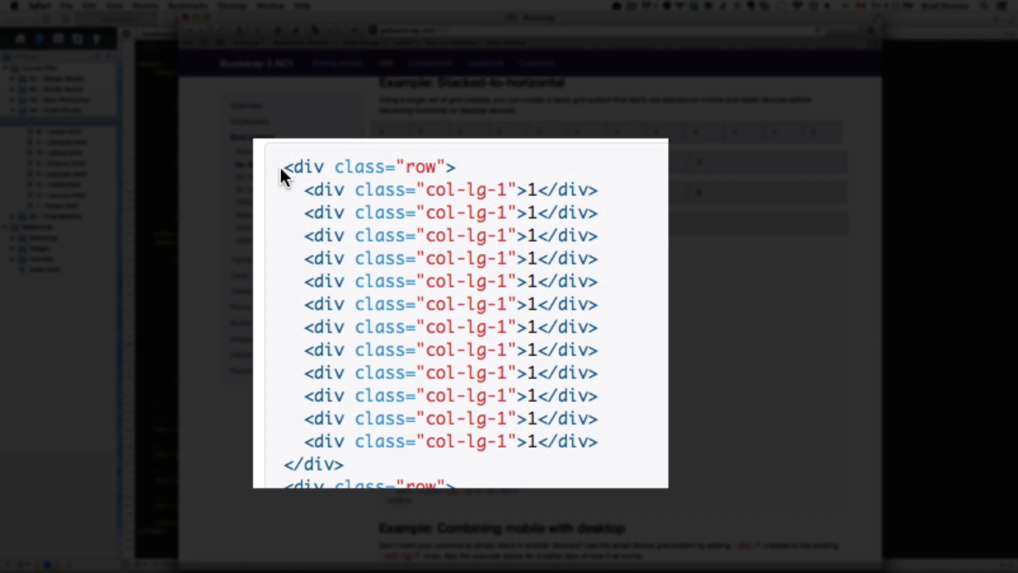
double_click(312, 464)
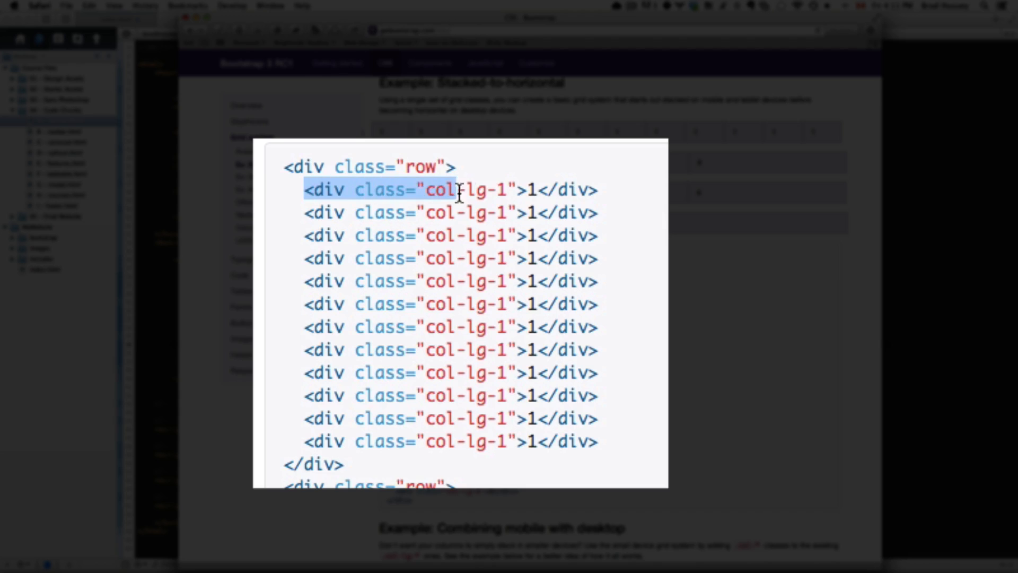
click(435, 334)
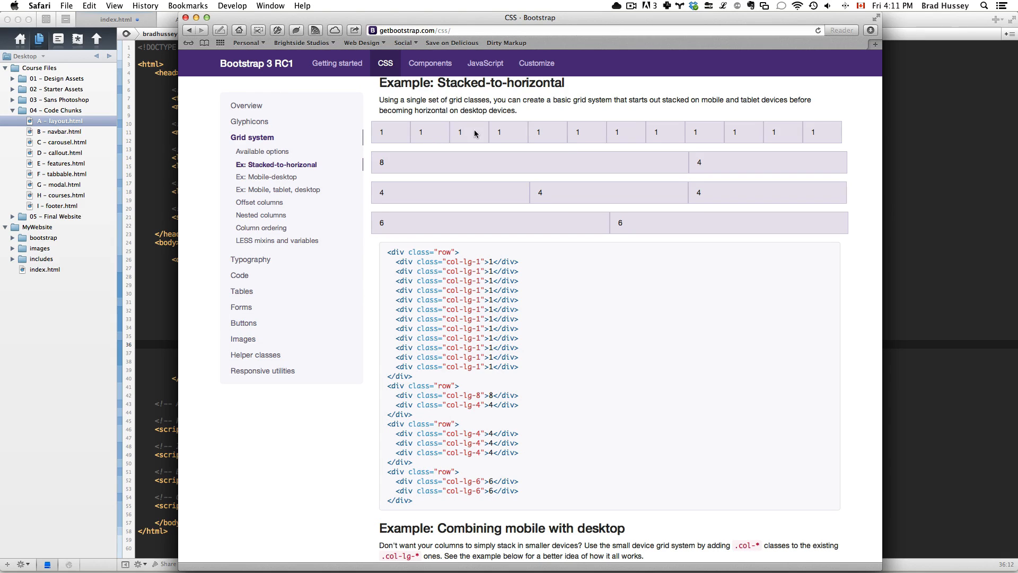
mouse_move(518, 140)
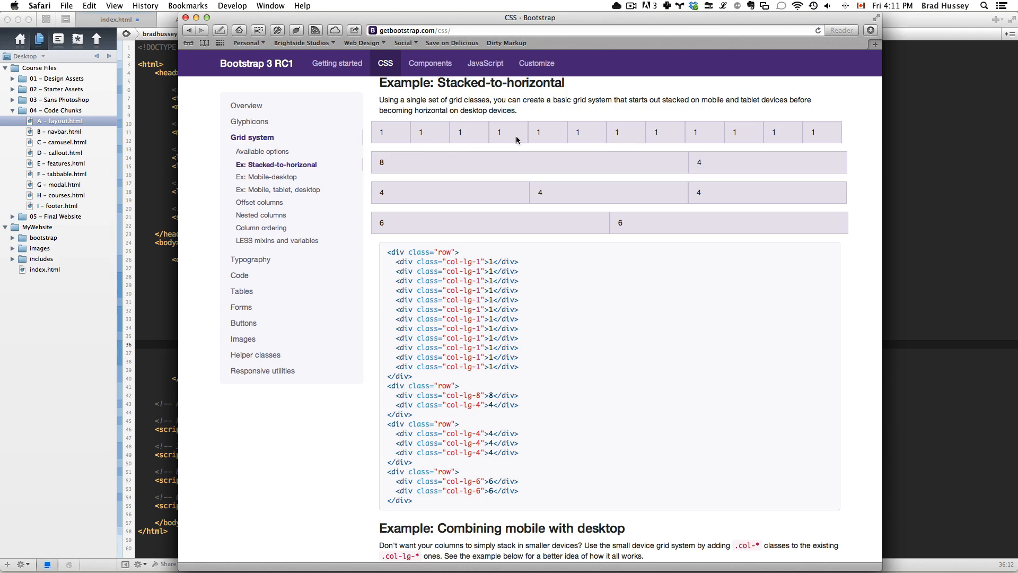
mouse_move(816, 146)
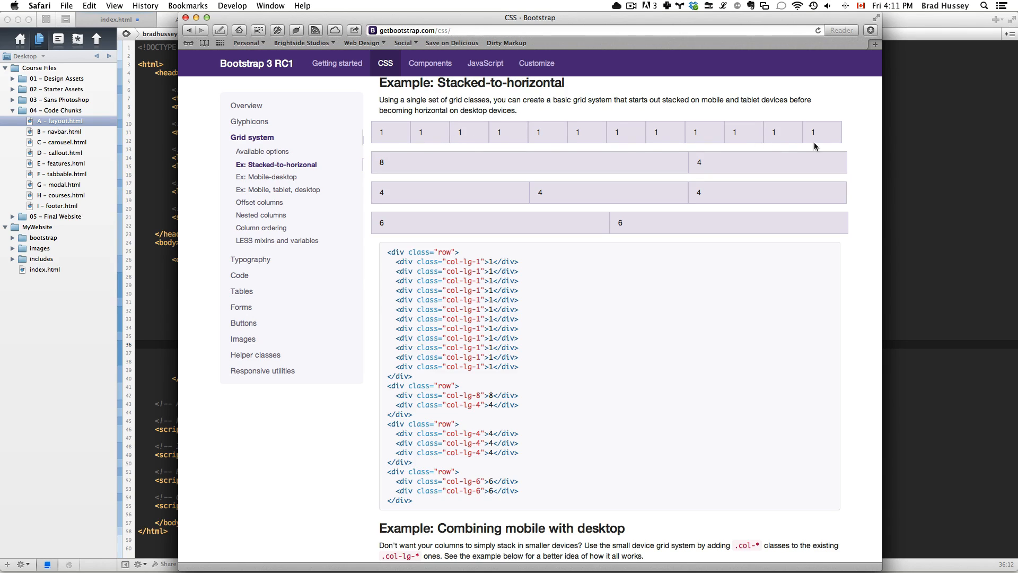
mouse_move(407, 264)
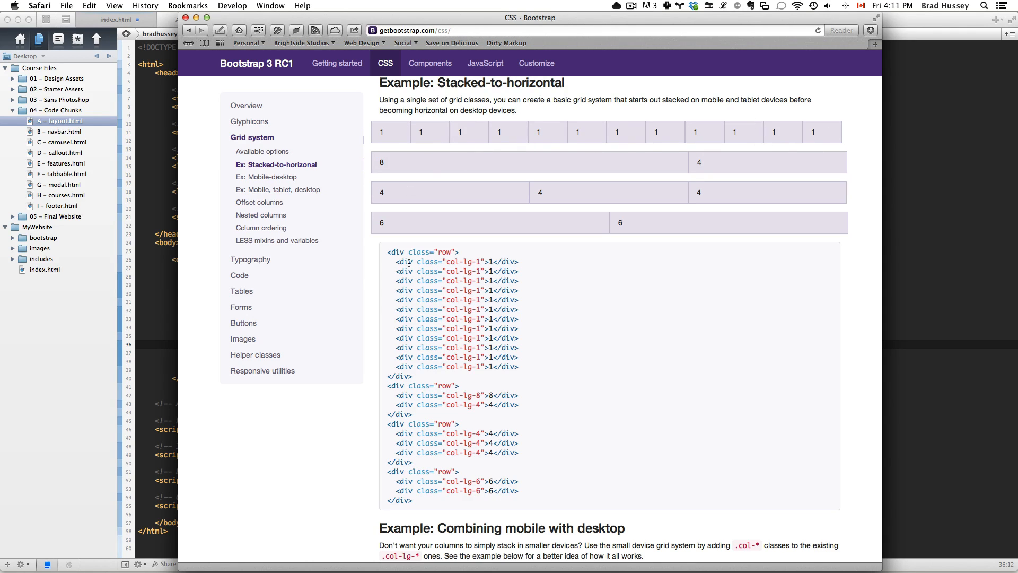
mouse_move(373, 123)
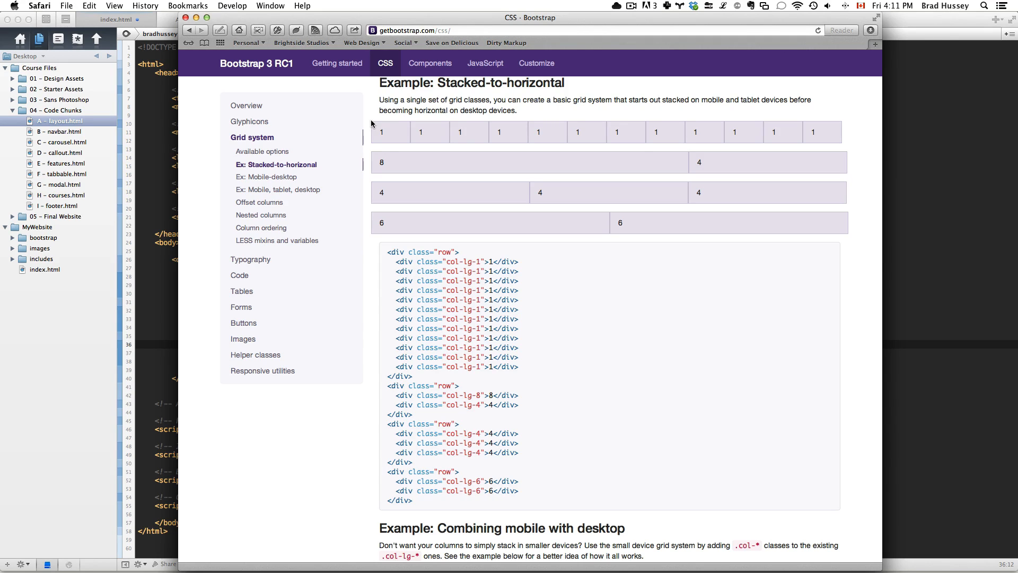
mouse_move(425, 167)
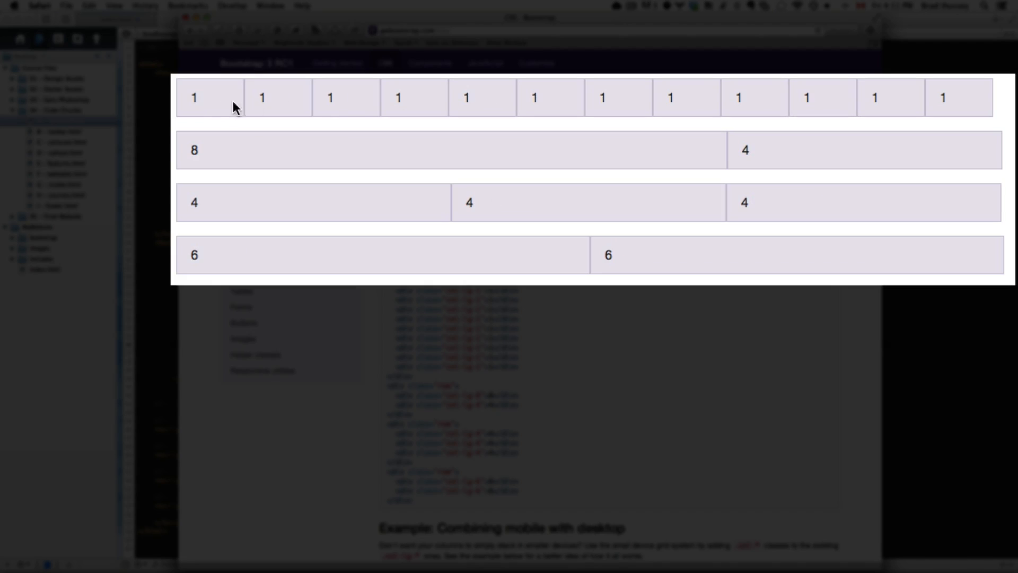
mouse_move(443, 189)
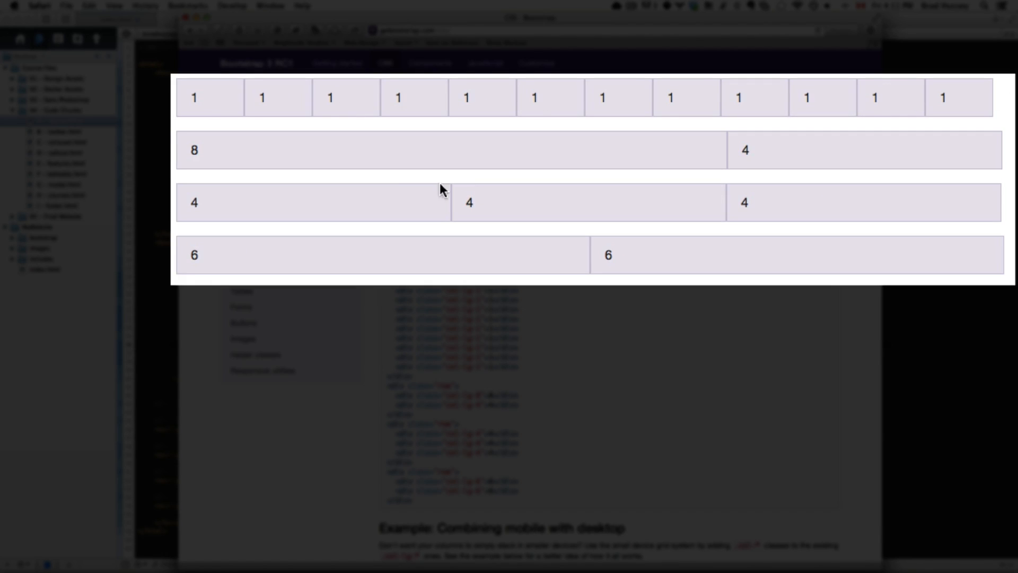
mouse_move(452, 215)
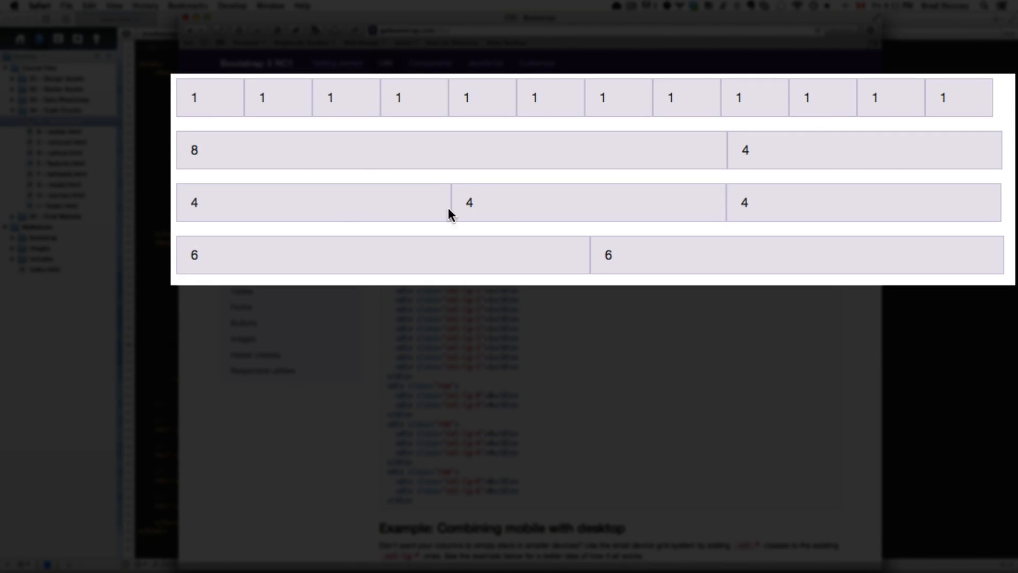
mouse_move(398, 270)
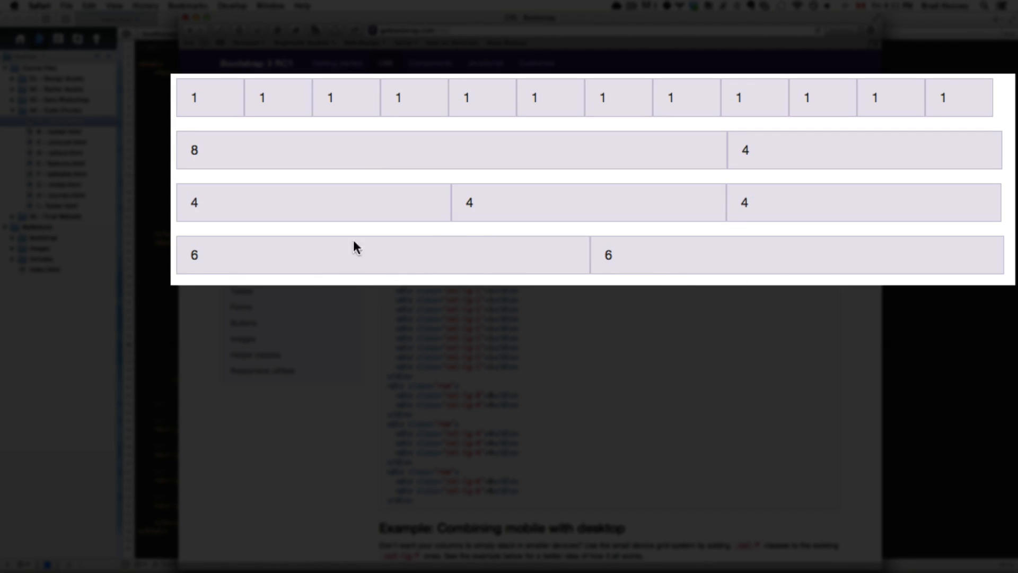
mouse_move(875, 213)
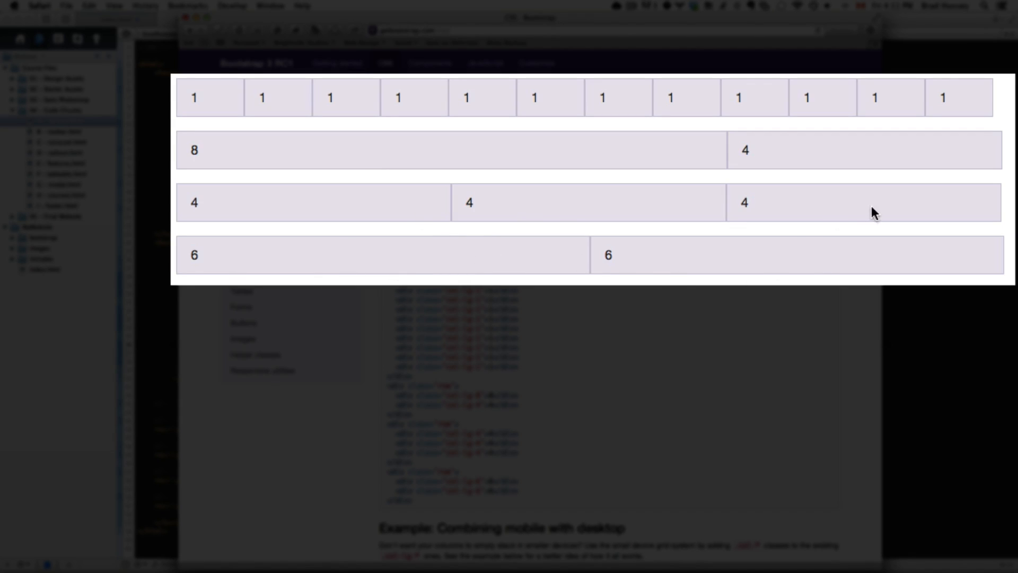
mouse_move(846, 161)
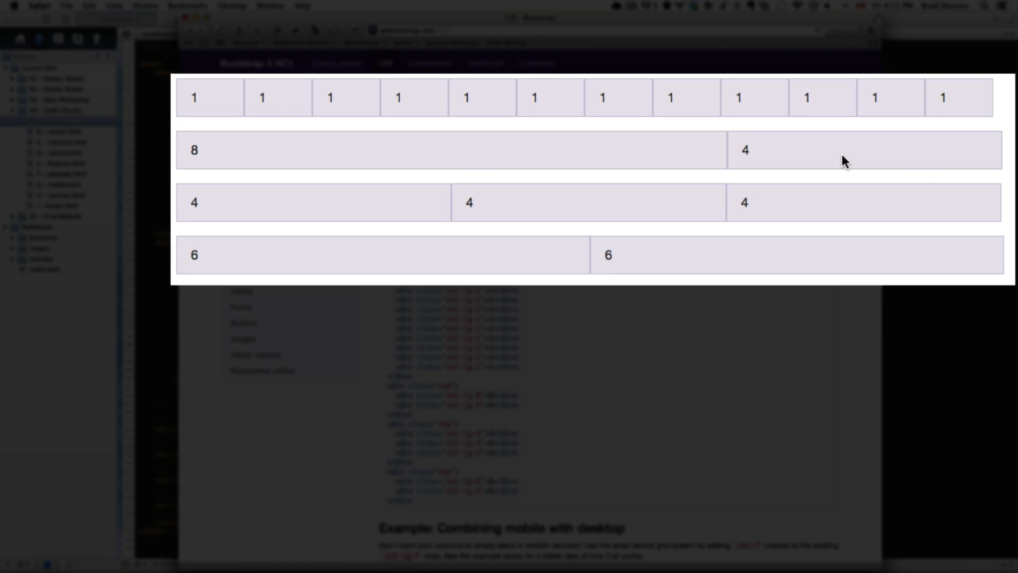
mouse_move(417, 106)
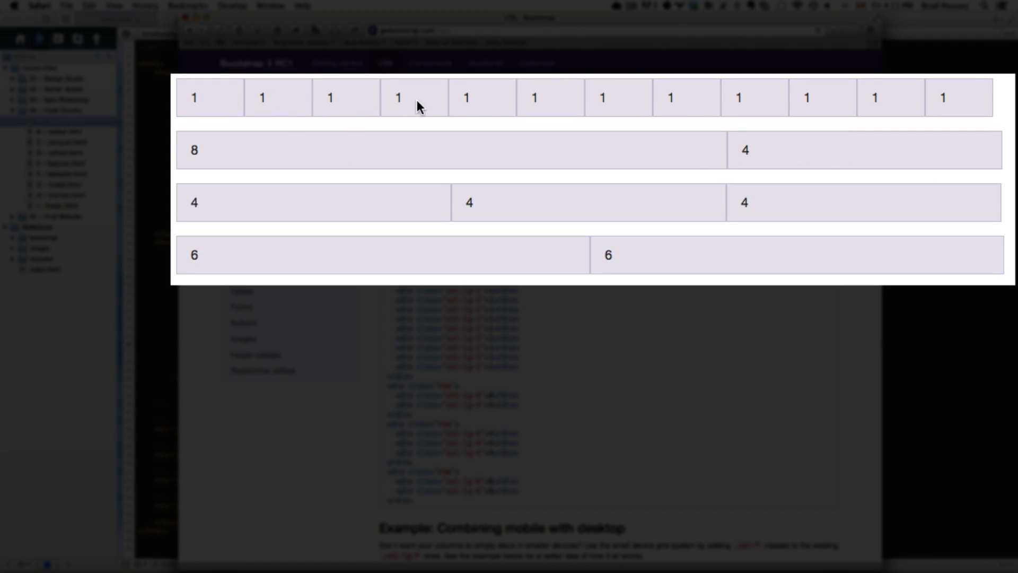
mouse_move(898, 103)
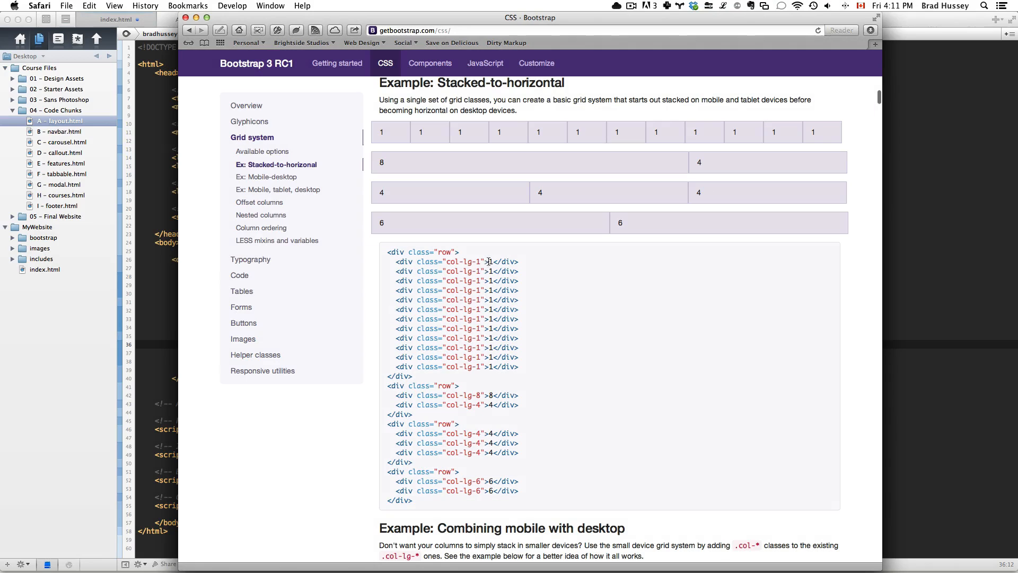
mouse_move(450, 166)
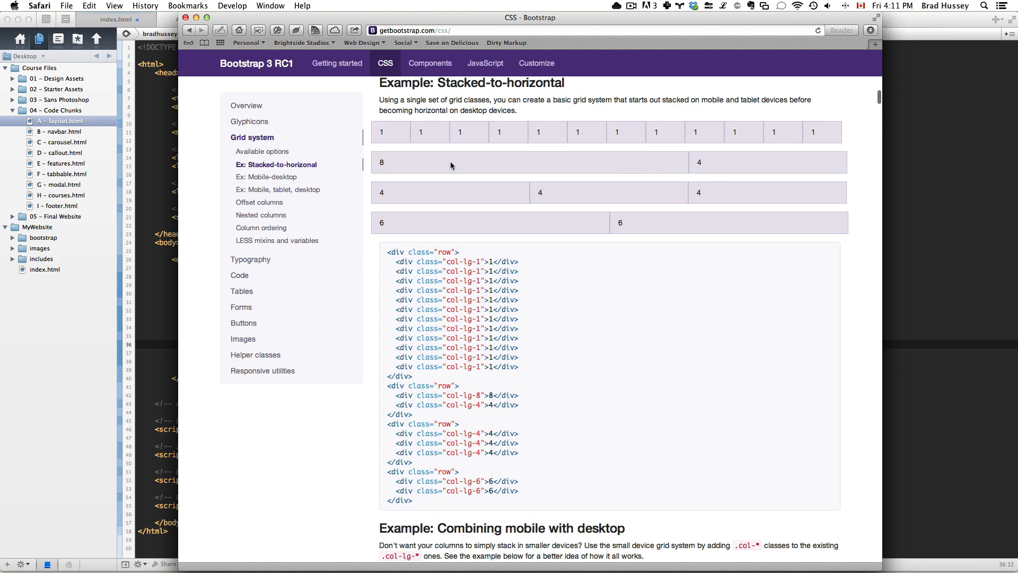
mouse_move(492, 229)
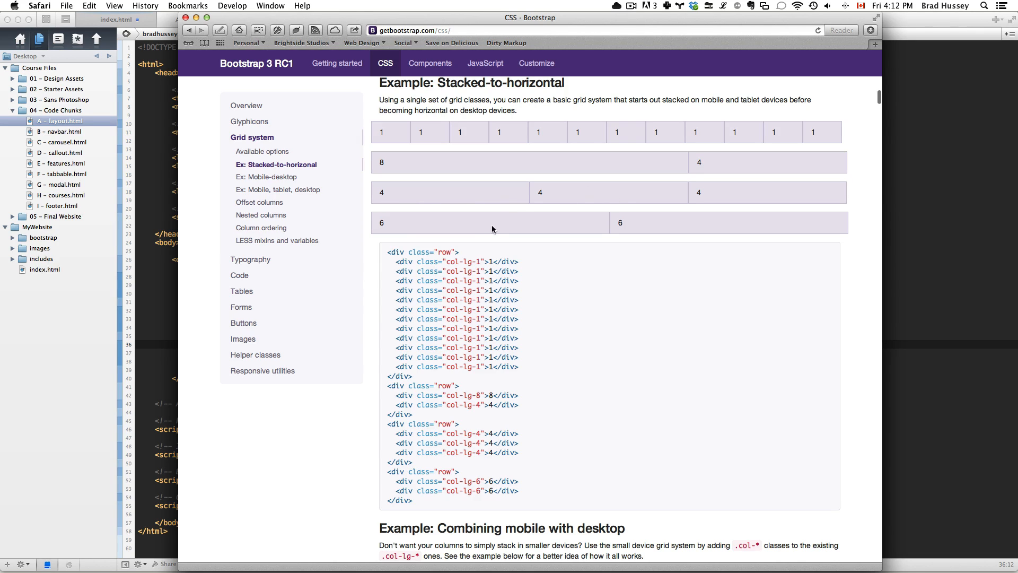
mouse_move(416, 134)
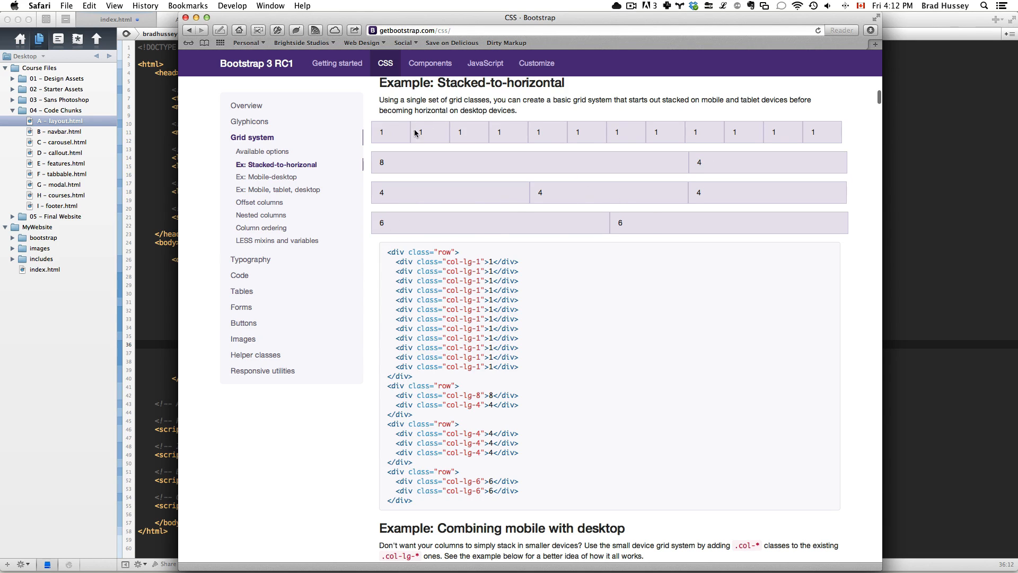
mouse_move(490, 166)
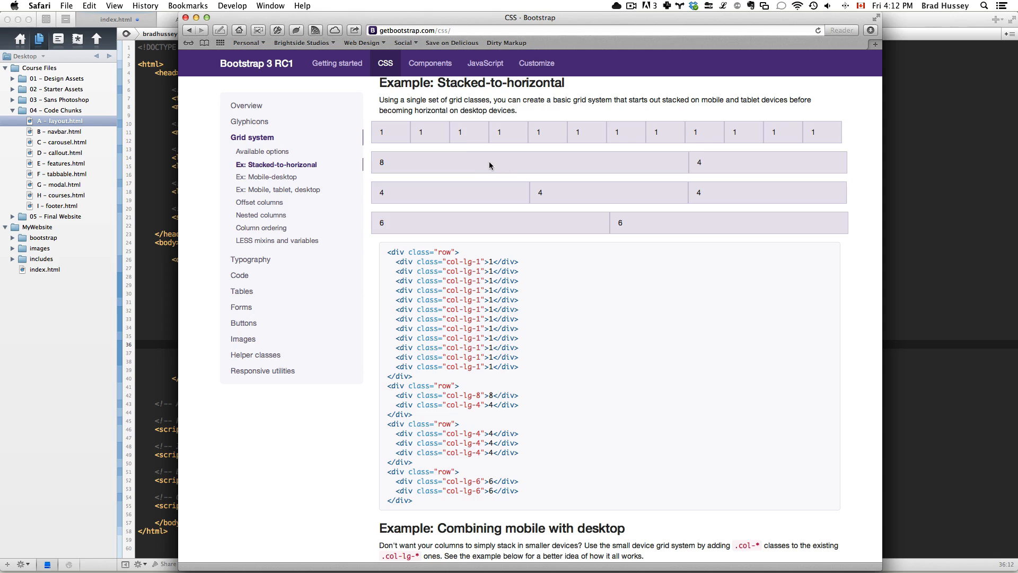
mouse_move(464, 132)
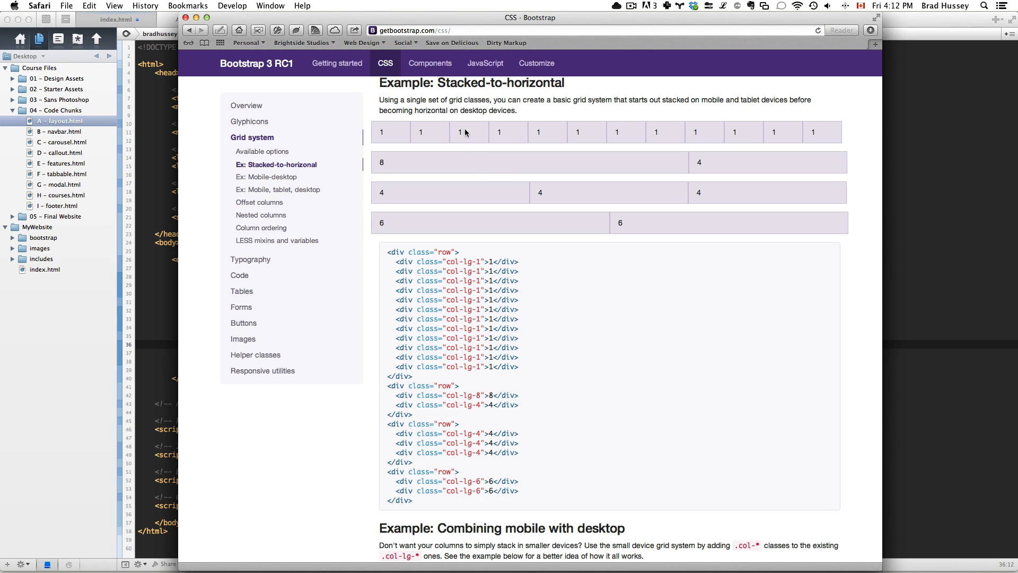
mouse_move(461, 140)
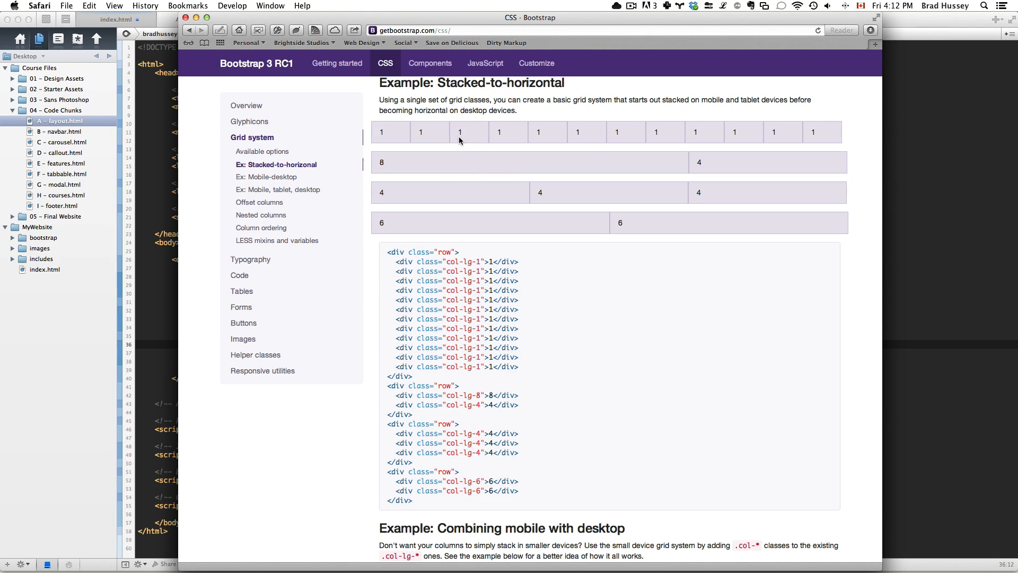
mouse_move(494, 161)
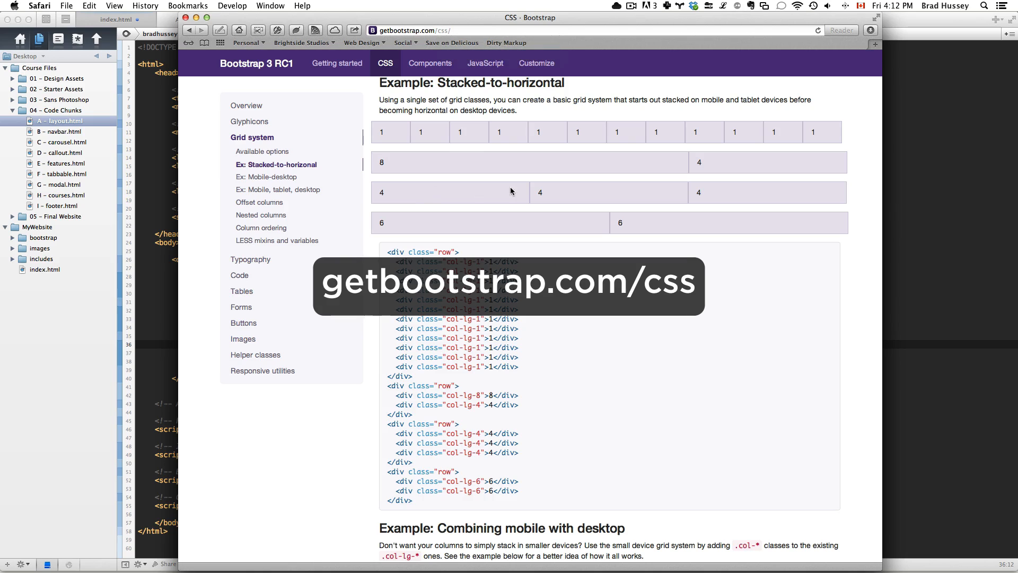
Scroll through the Bootstrap Grid system docs to review the row markup examples.
click(252, 137)
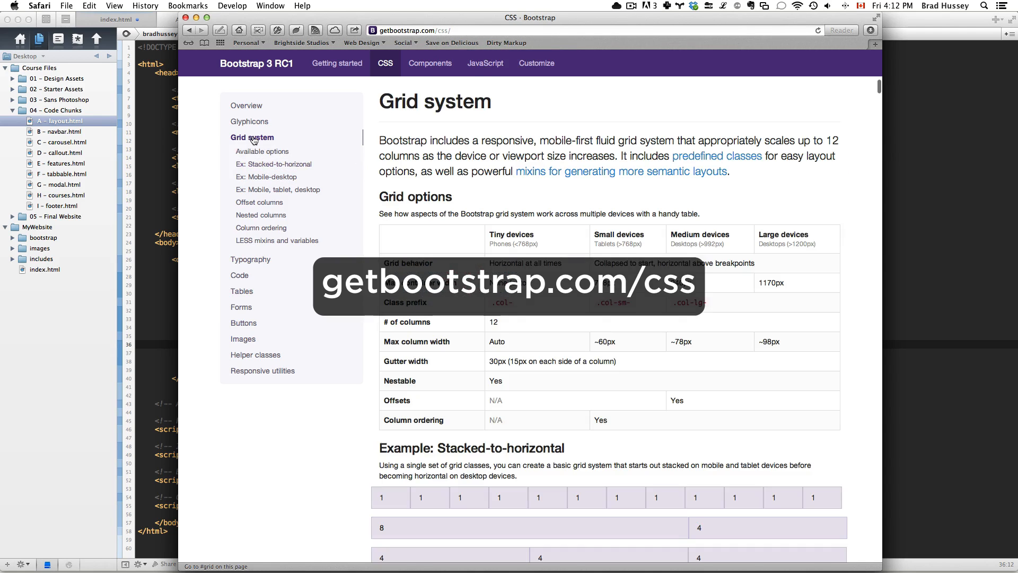
scroll(down, 3)
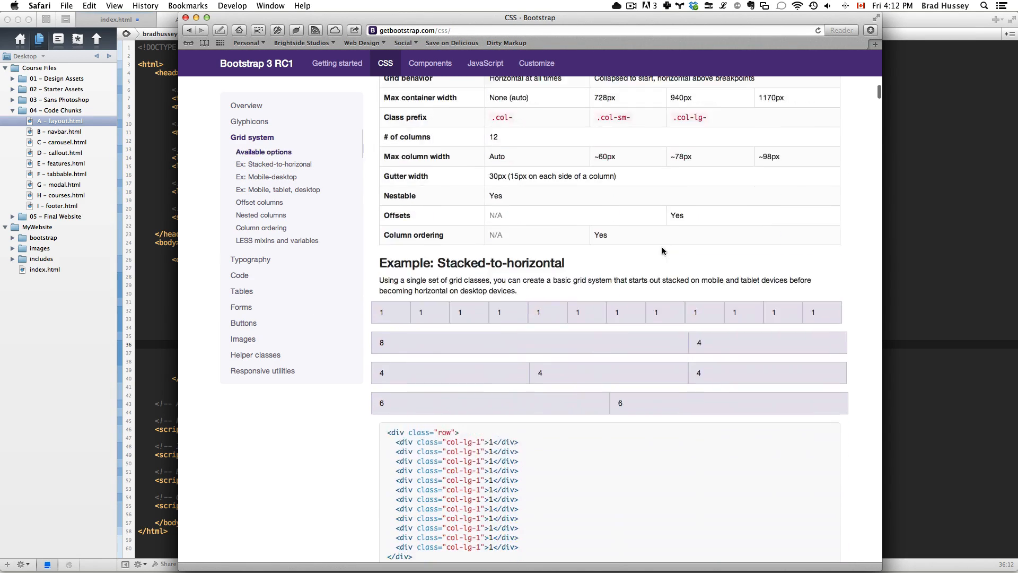
scroll(down, 3)
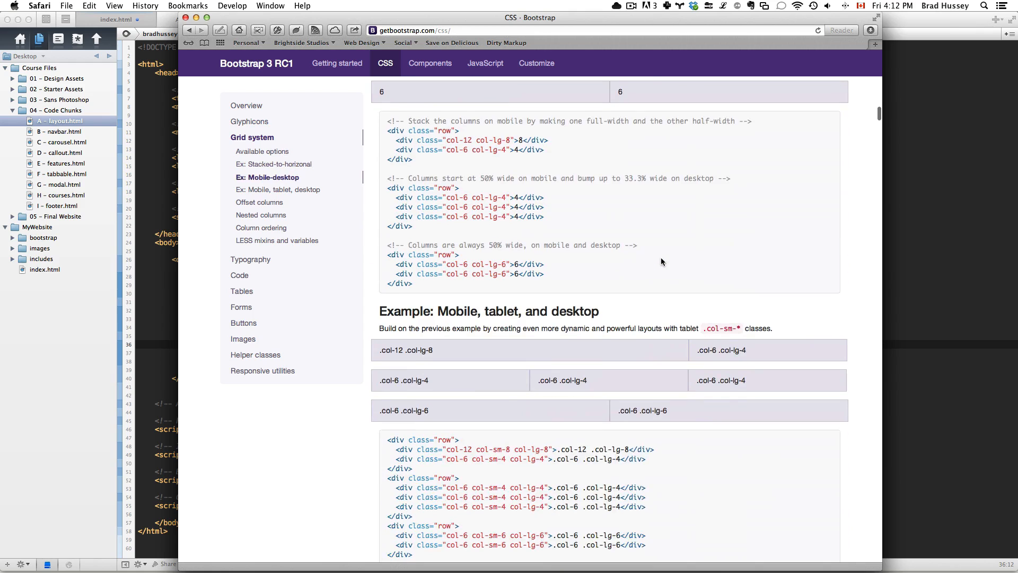
scroll(down, 3)
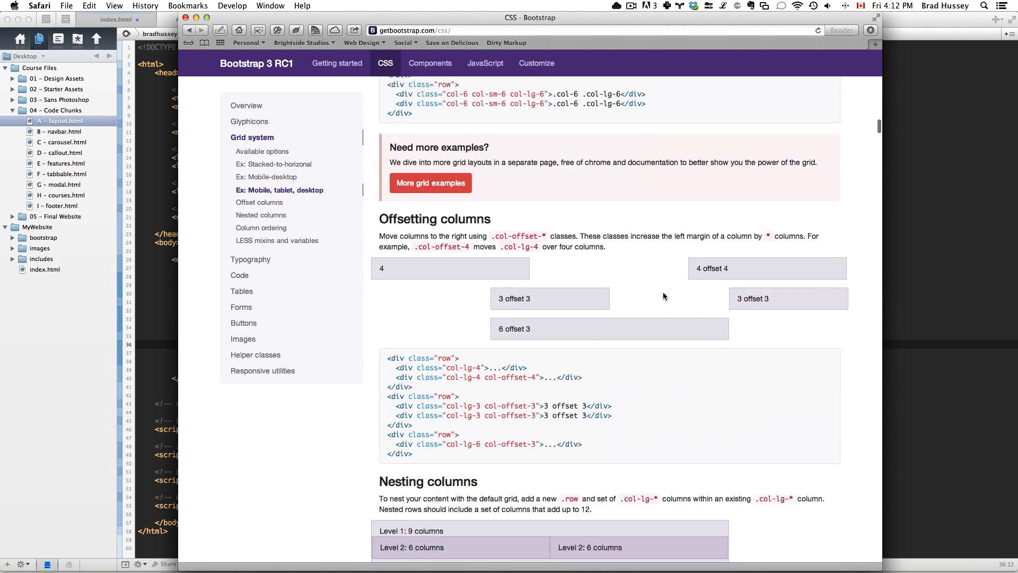
scroll(up, 3)
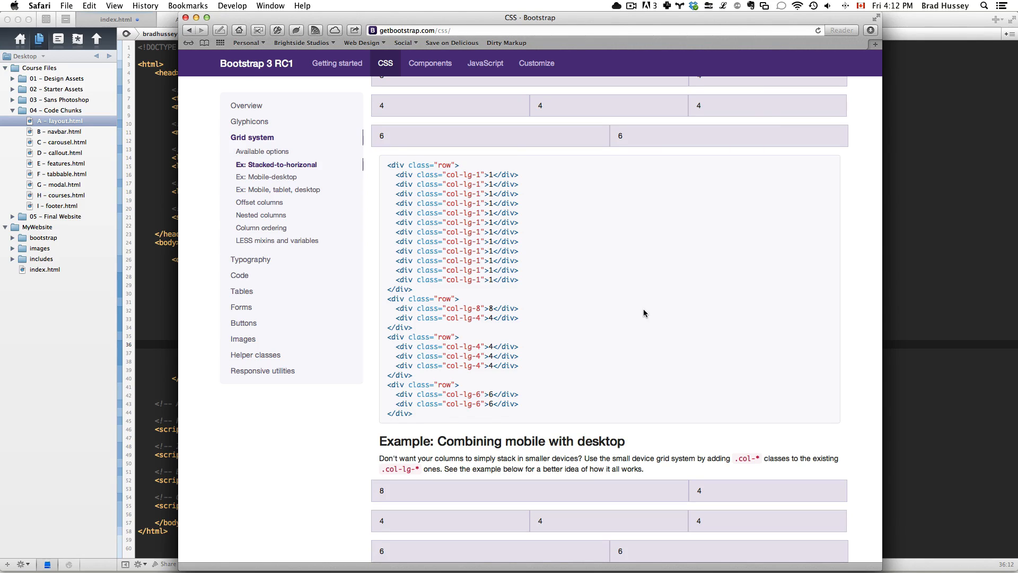
mouse_move(165, 121)
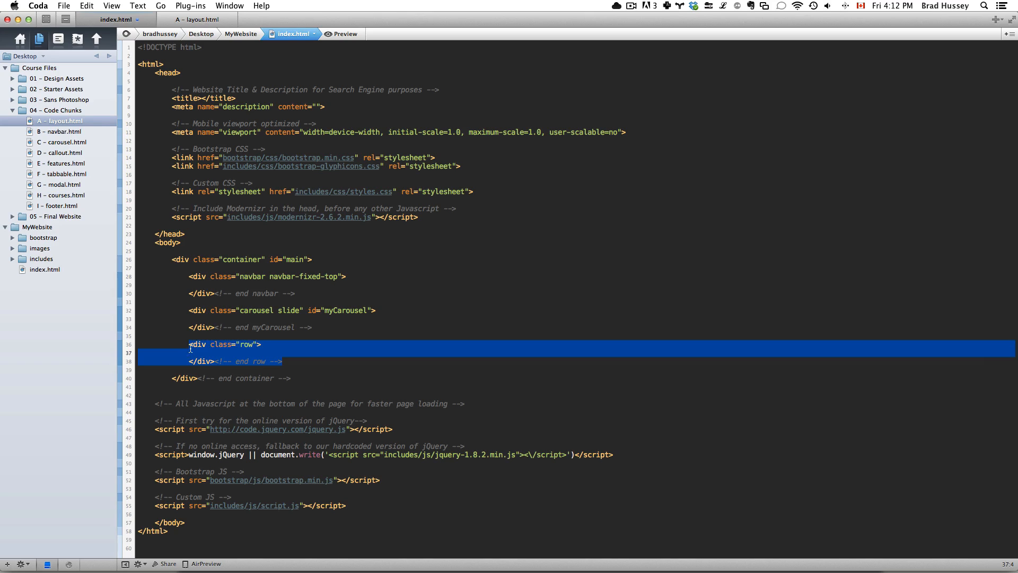
Give the first row id="bigCallout" and rename its closing comment to end bigCallout.
click(207, 352)
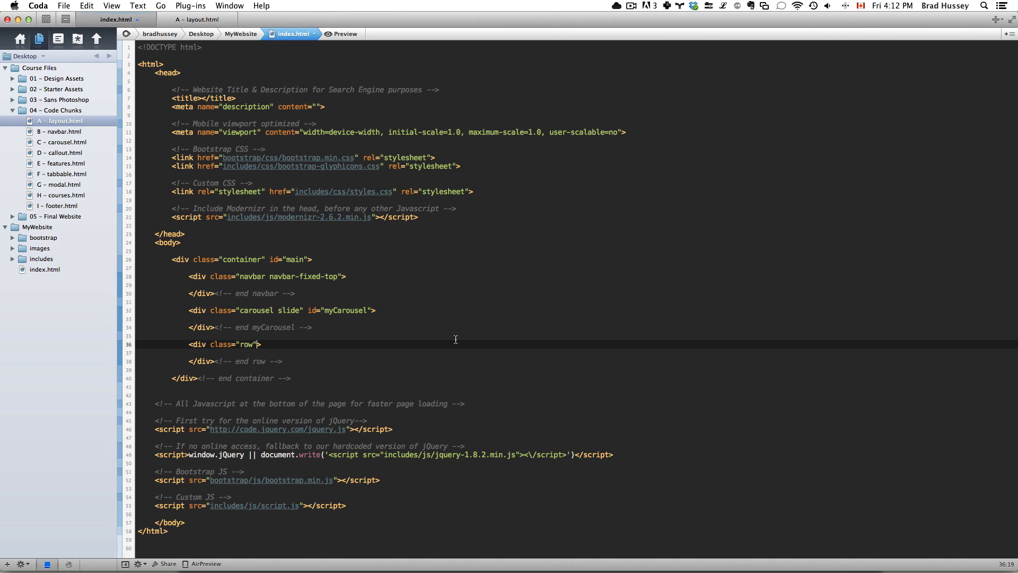
mouse_move(540, 325)
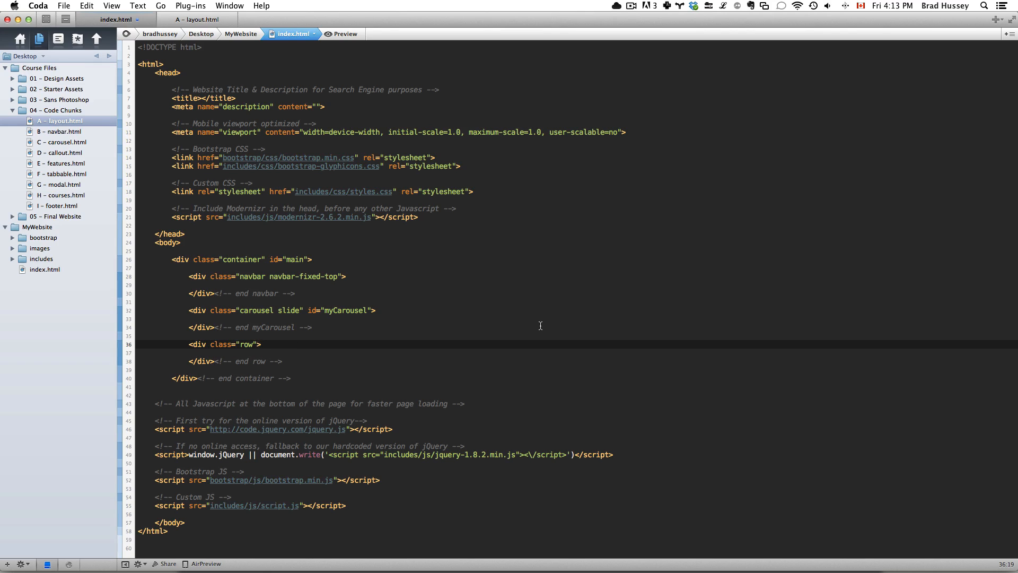
text(id="")
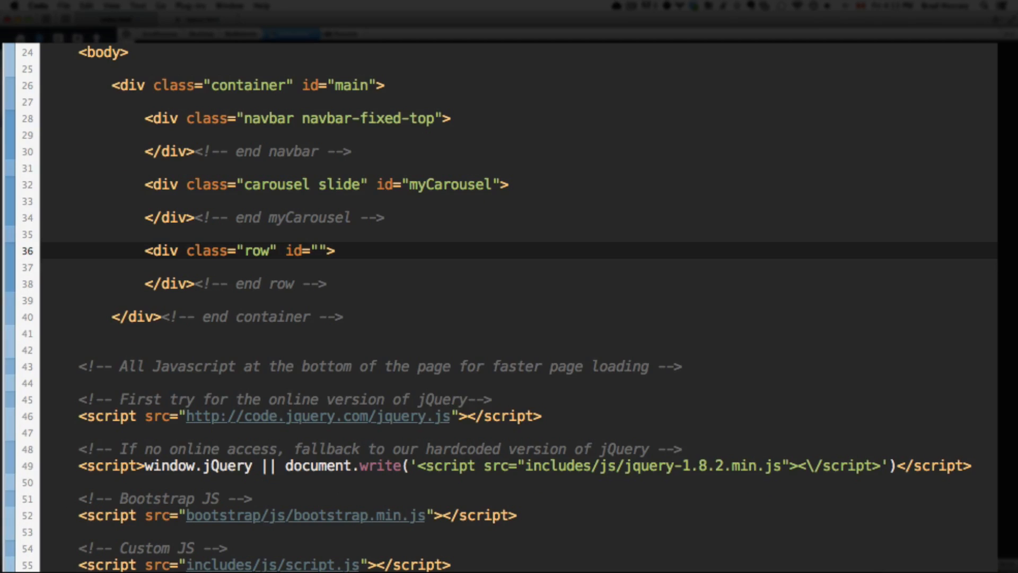
text(bigCallout)
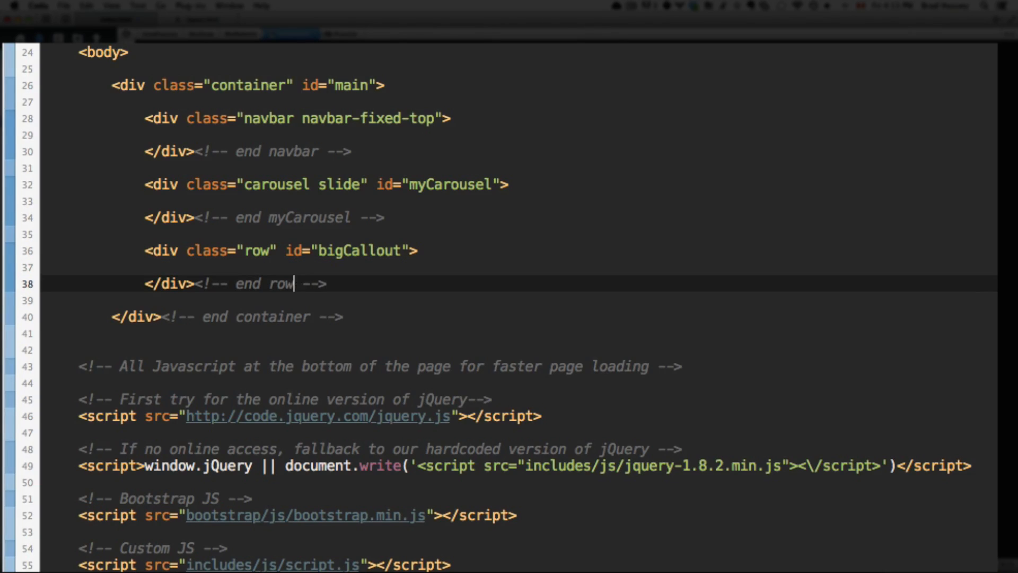
text(bigCallout)
text(<div class="r)
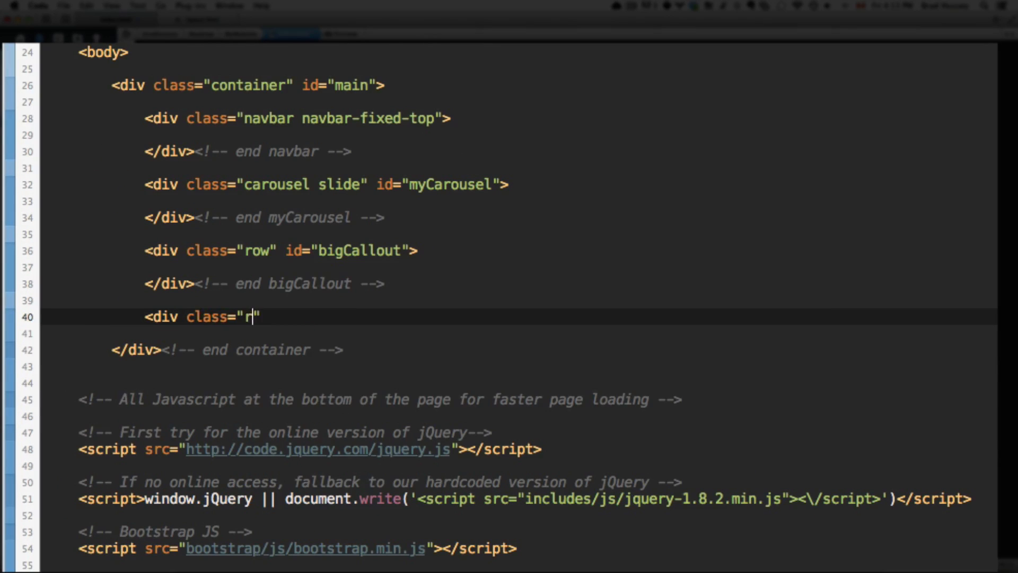
Add <div class="row" id="featuresHeading"> below bigCallout, closed with <!-- end featuresHeading -->.
text(ow" id="")
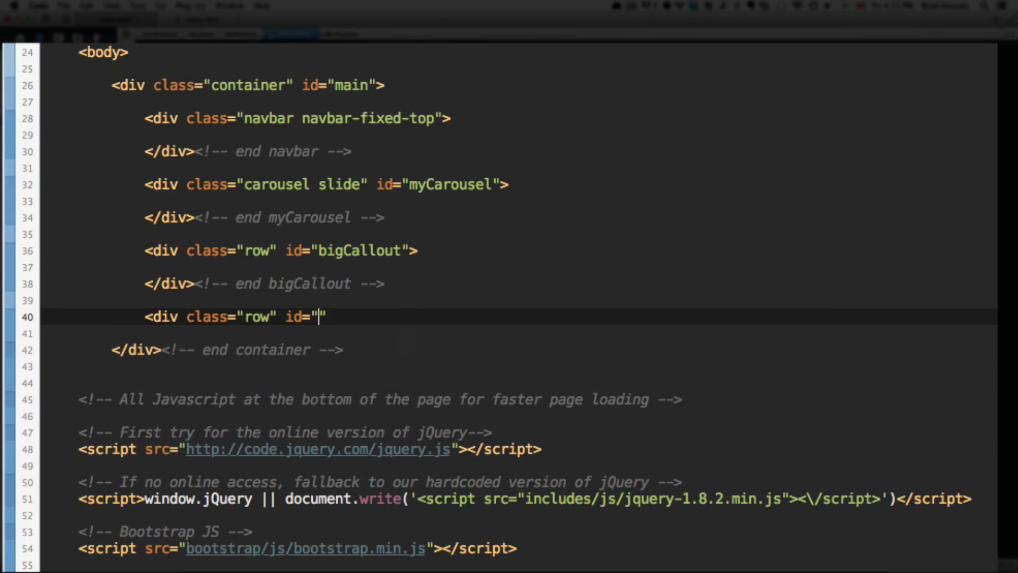
text(featuresHeading)
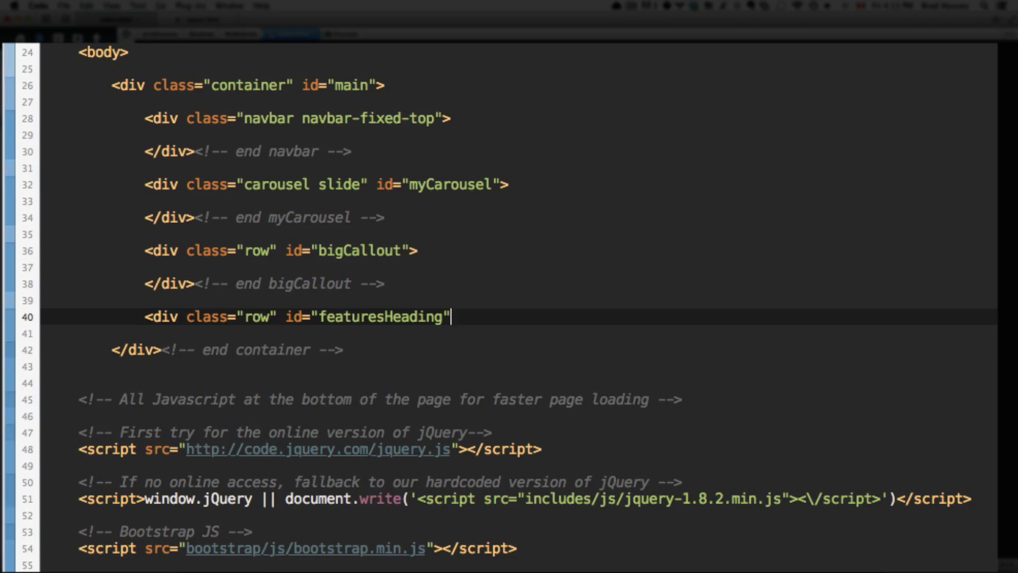
text(>)
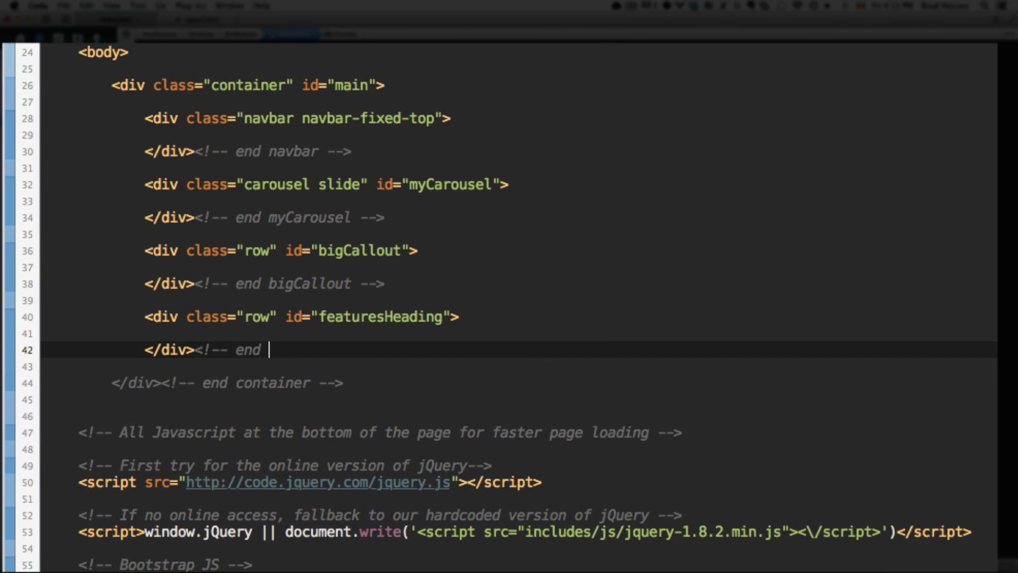
text(featuresHeading -->)
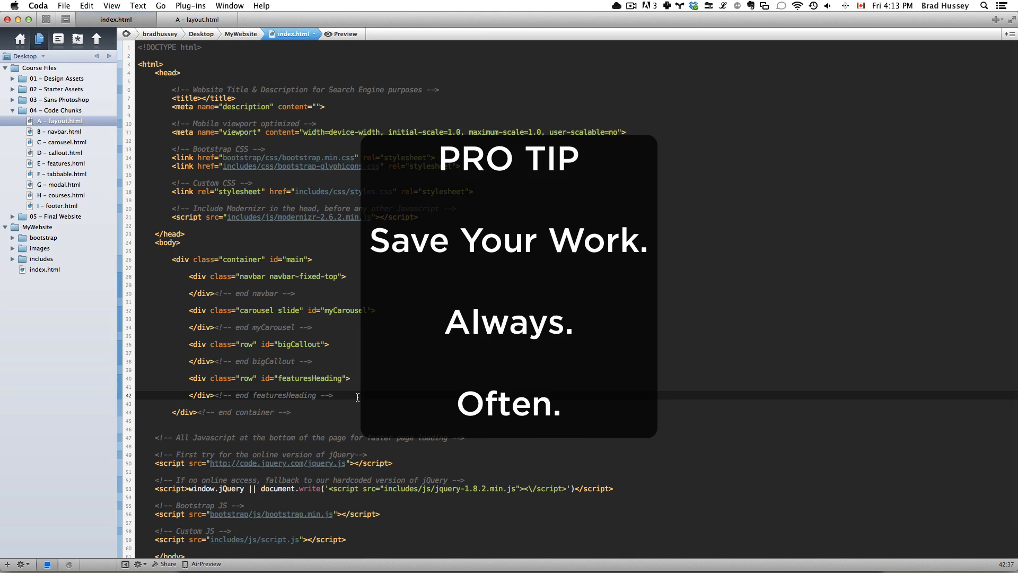
mouse_move(347, 398)
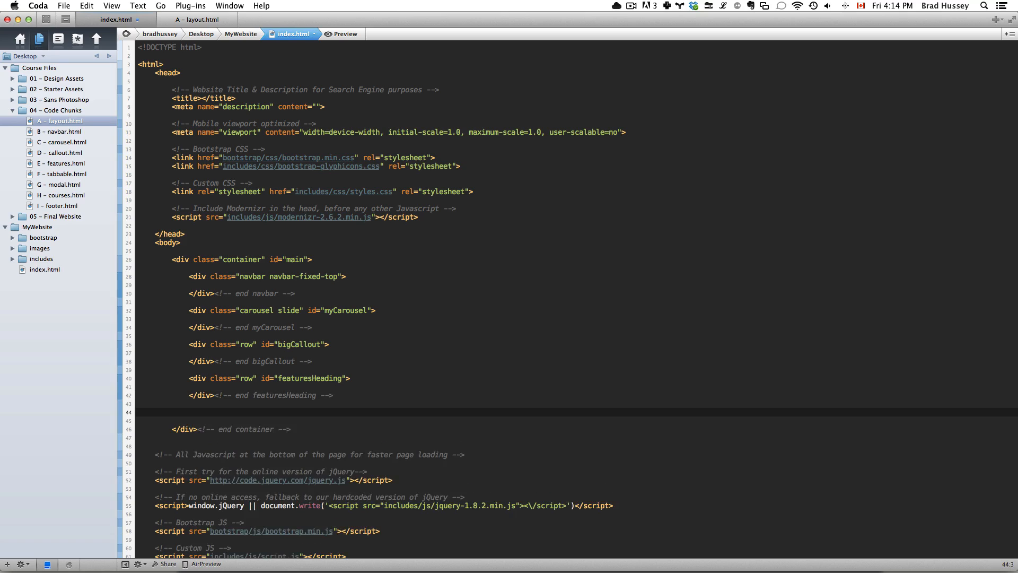
text(<)
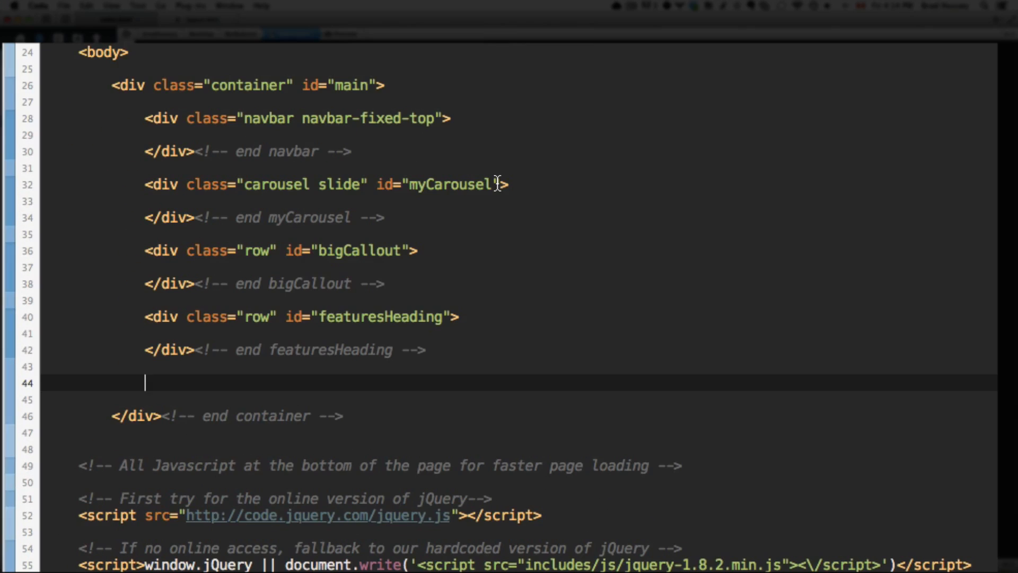
Add a row div with id="features" below featuresHeading, closed with <!-- end features -->.
text(<div class="row">)
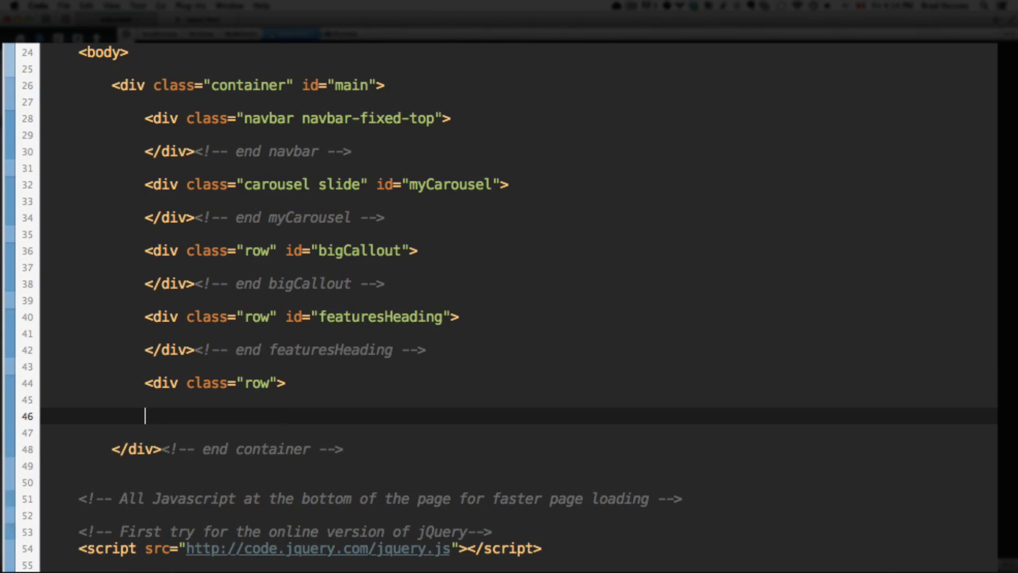
text(</div>)
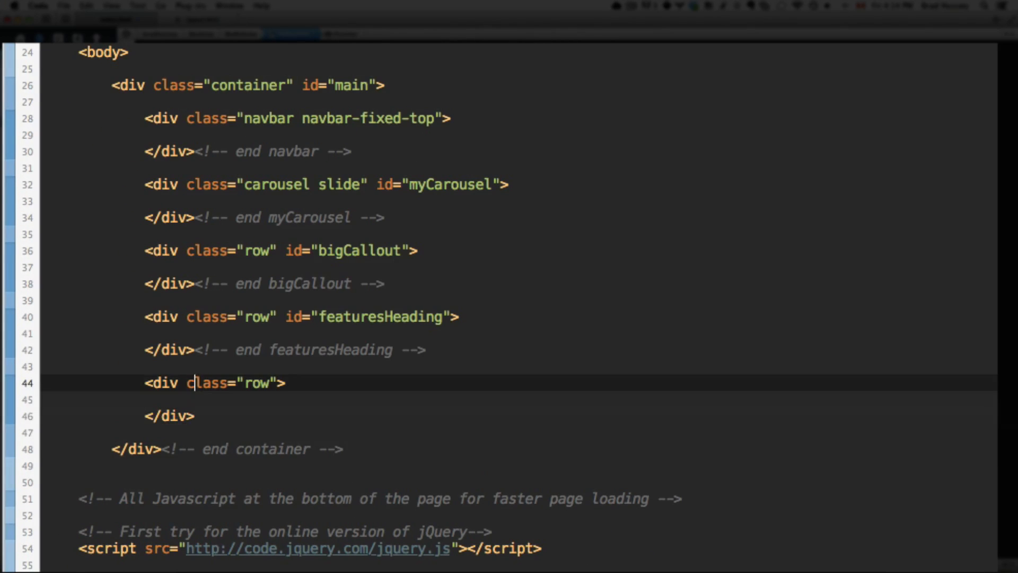
text(id="features")
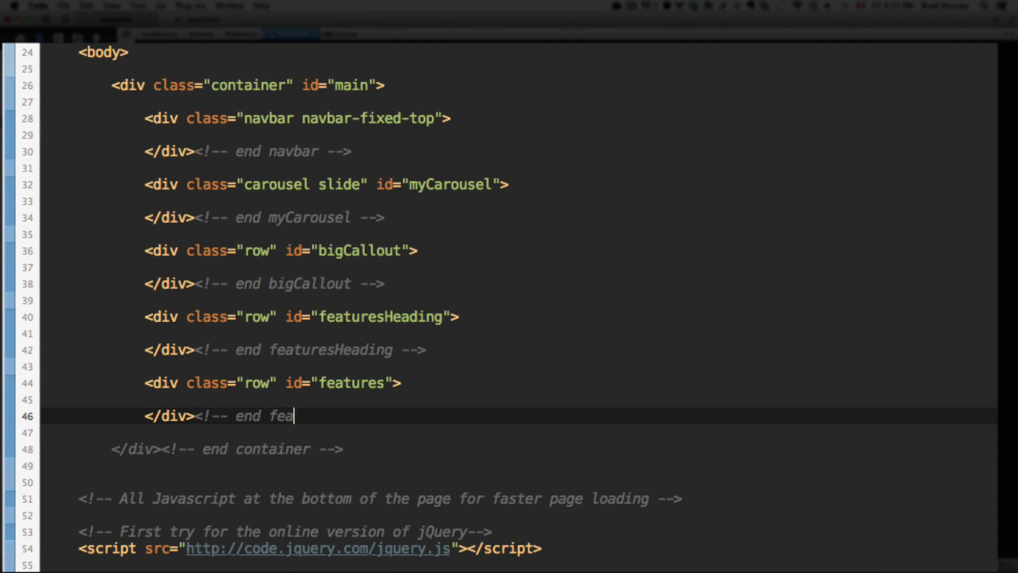
text(tures -->)
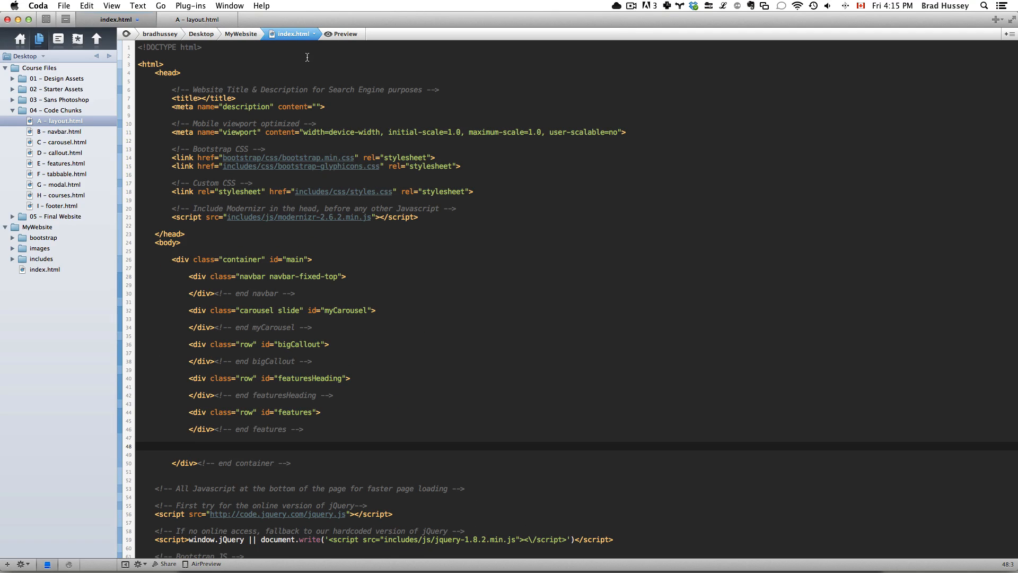
Add a <div class="row" id="moreInfo"> block closed with an <!-- end moreInfo --> comment.
text(<div i)
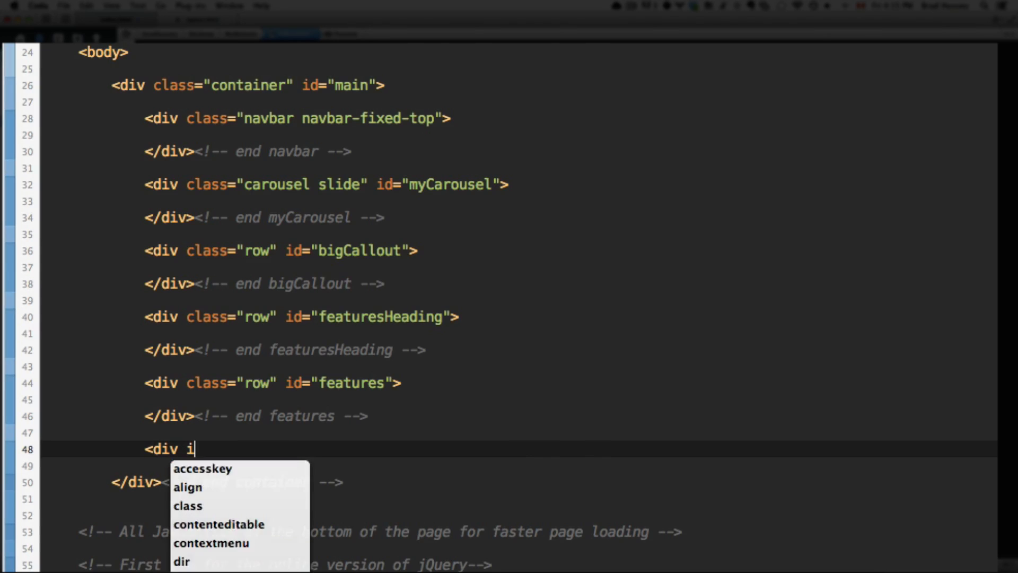
text(class="row" id=")
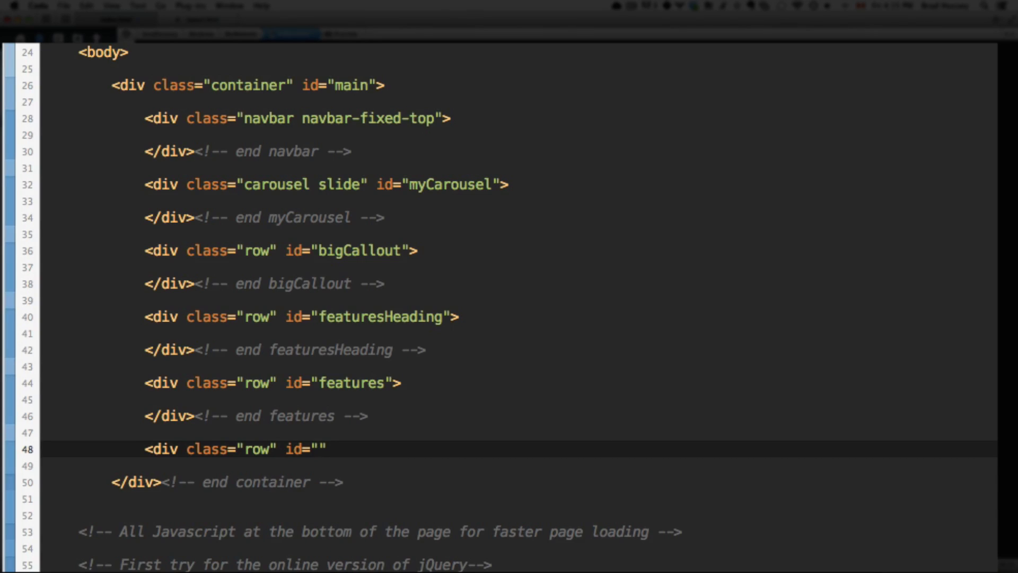
text(moreInfo)
text(</div><!-- end more)
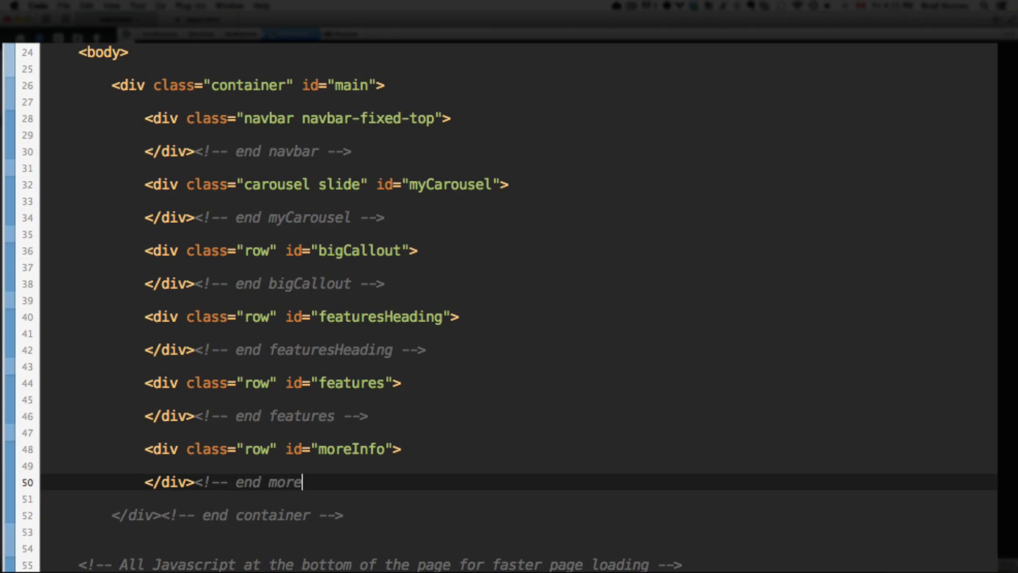
text(Info -->)
text(<div class="row" id="moreC)
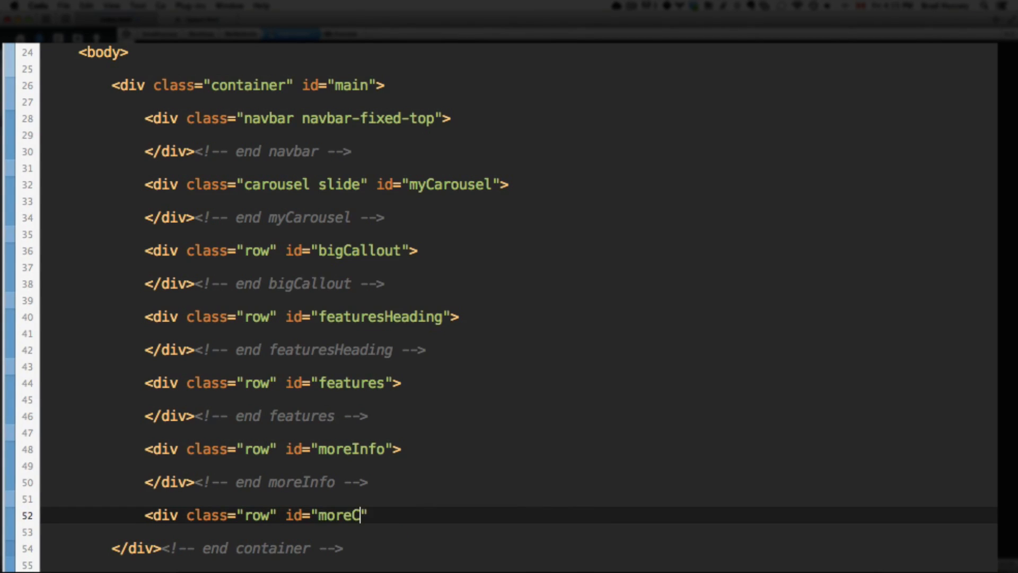
Add a <div class="row" id="moreCourses"> block closed with an <!-- end moreCourses --> comment.
text(ourses">)
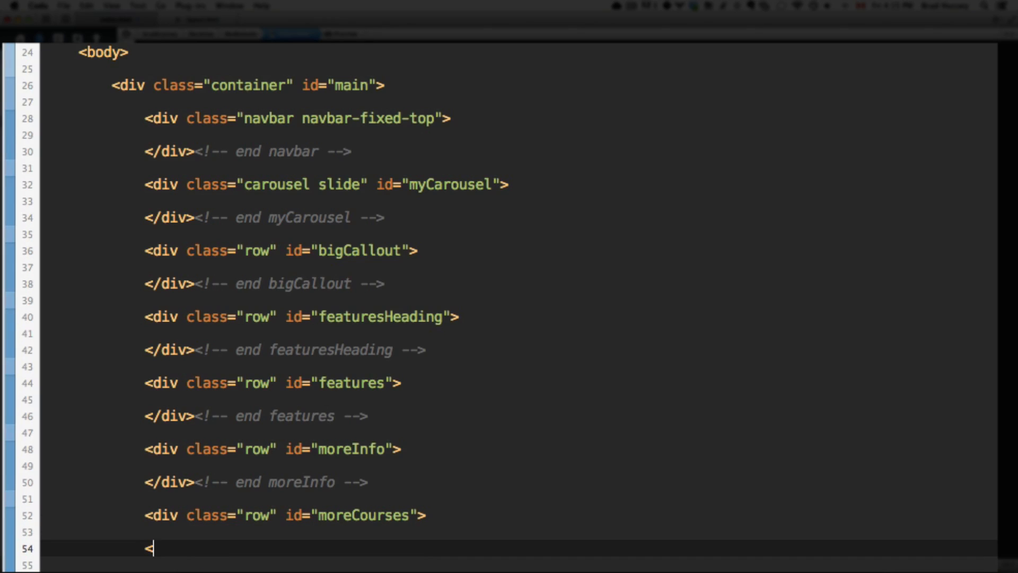
text(</div><!-- end)
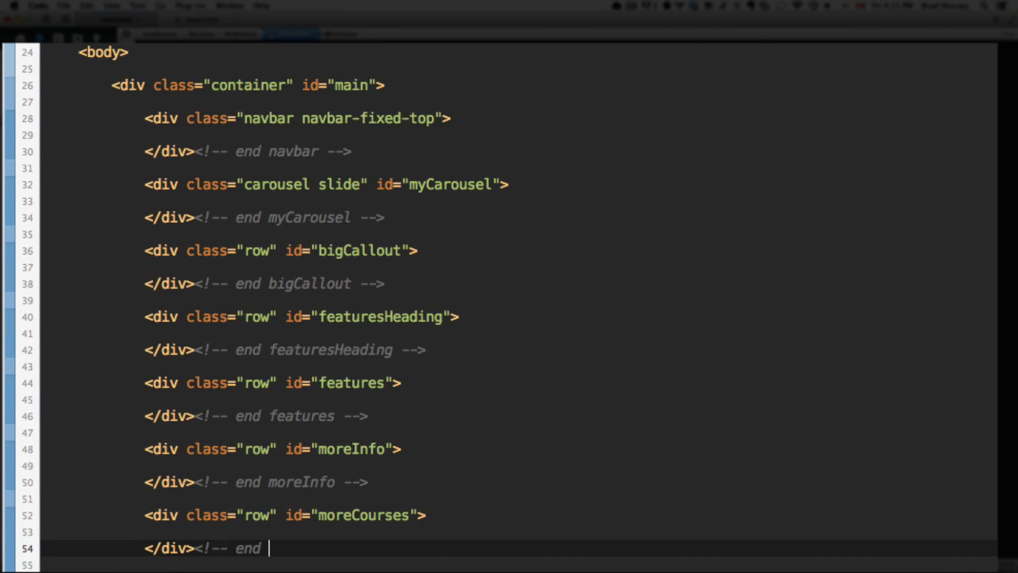
text(moreCourses -->)
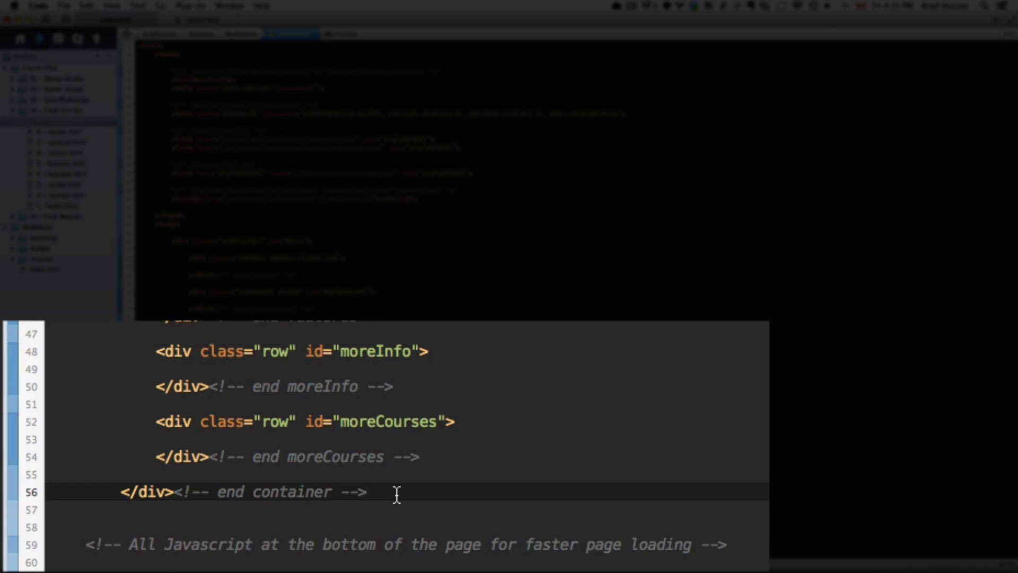
Add an empty <footer></footer> element below the closing container div.
text(<footer>)
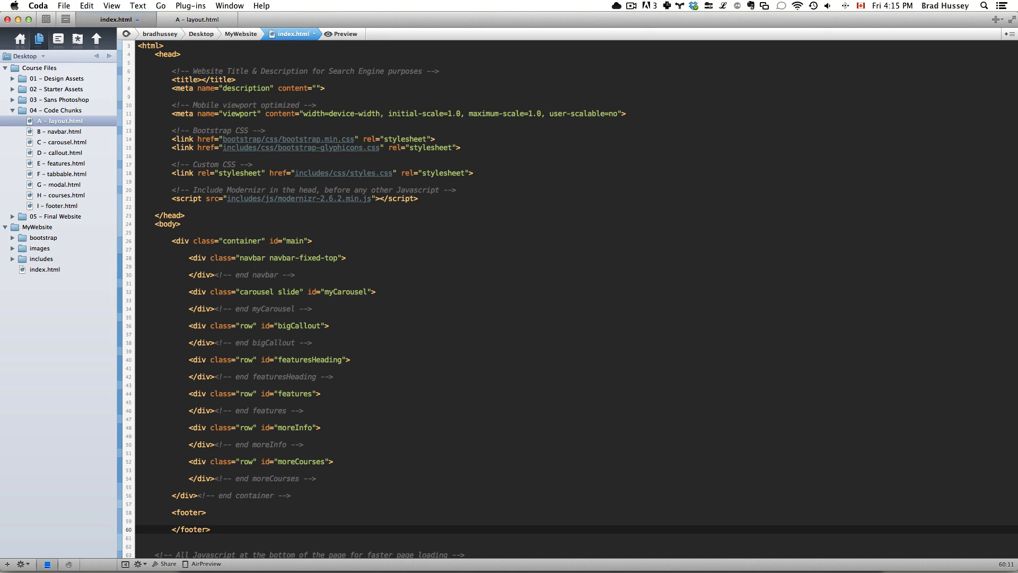
scroll(down, 3)
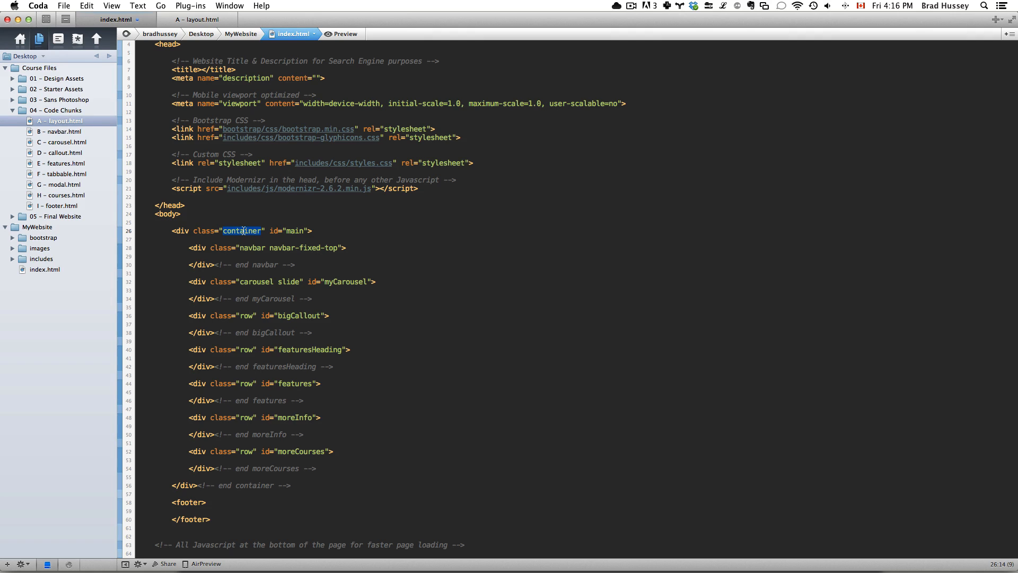
mouse_move(236, 235)
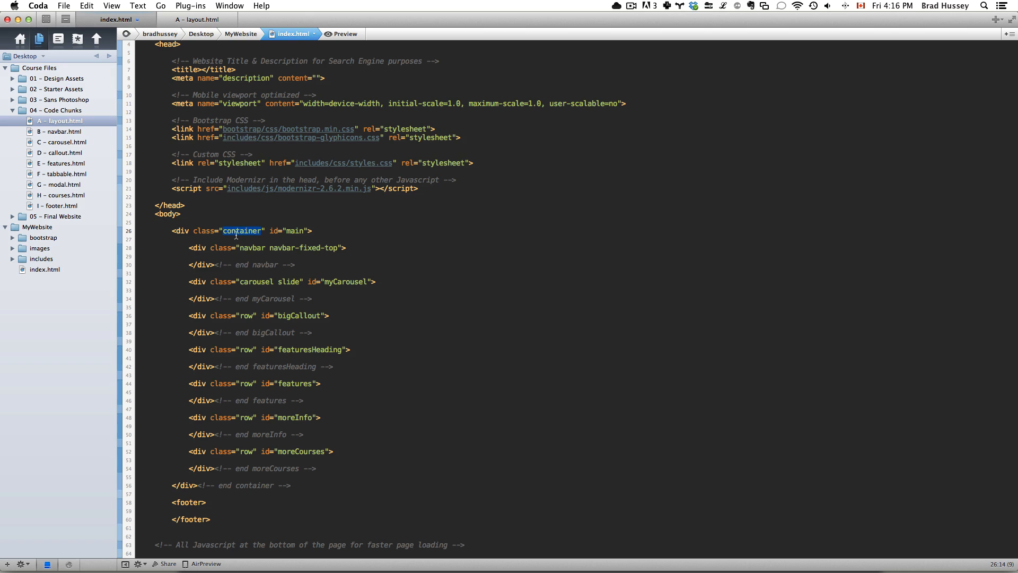
click(12, 121)
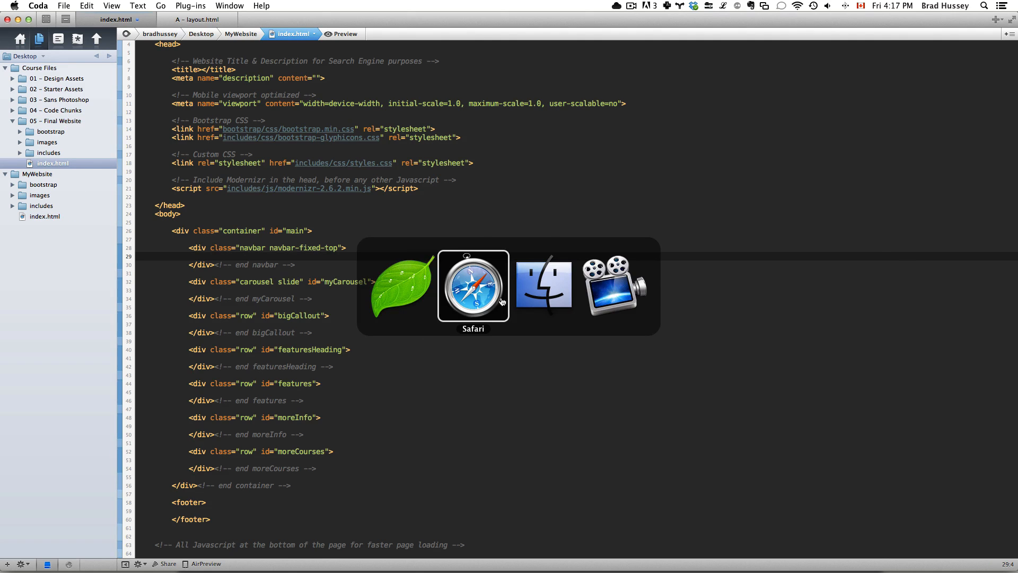
Review the finished demo site in Safari from the carousel down to the footer and back up.
click(473, 286)
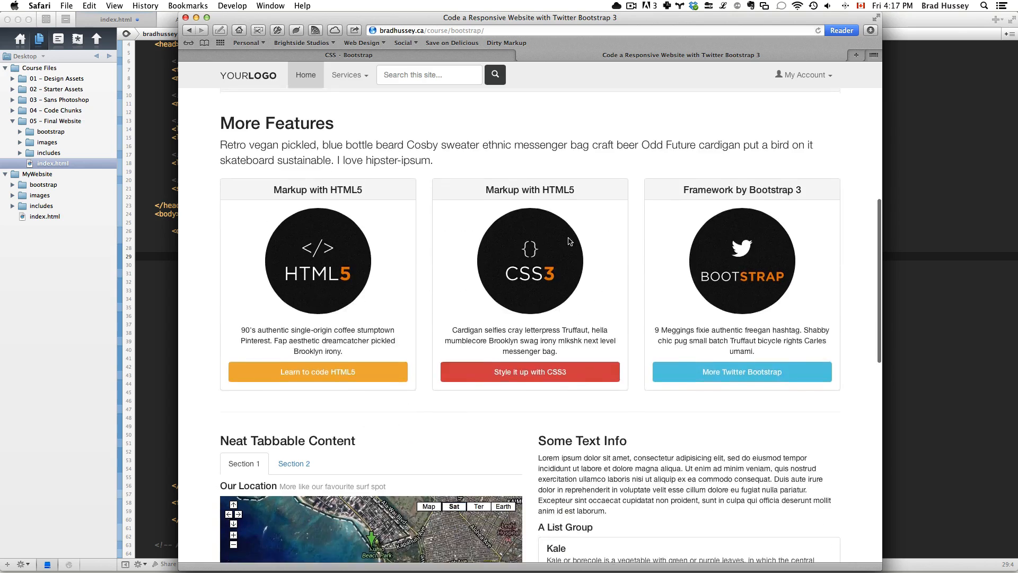
scroll(down, 3)
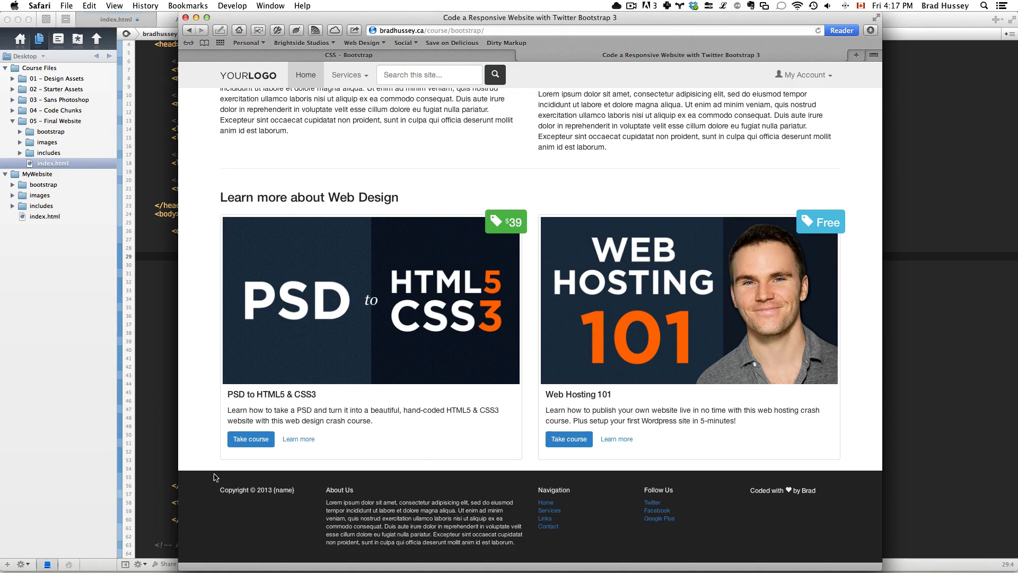
mouse_move(889, 568)
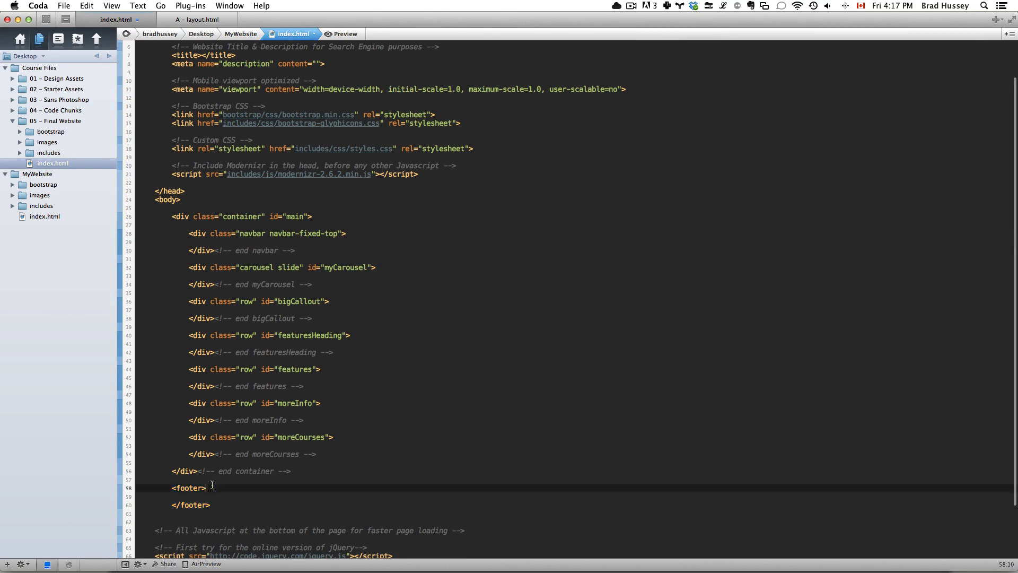
key(Return)
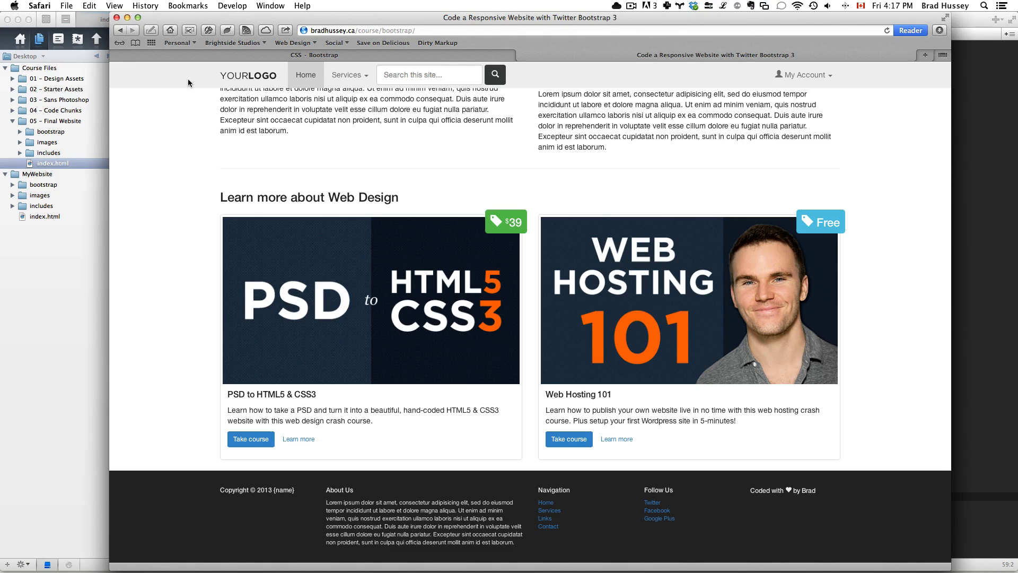
scroll(up, 3)
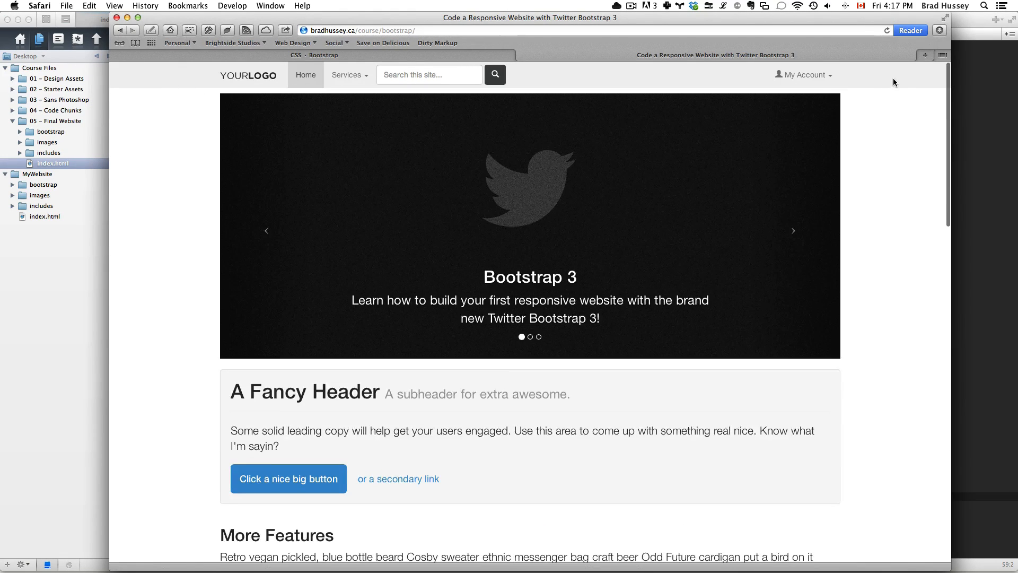
mouse_move(866, 90)
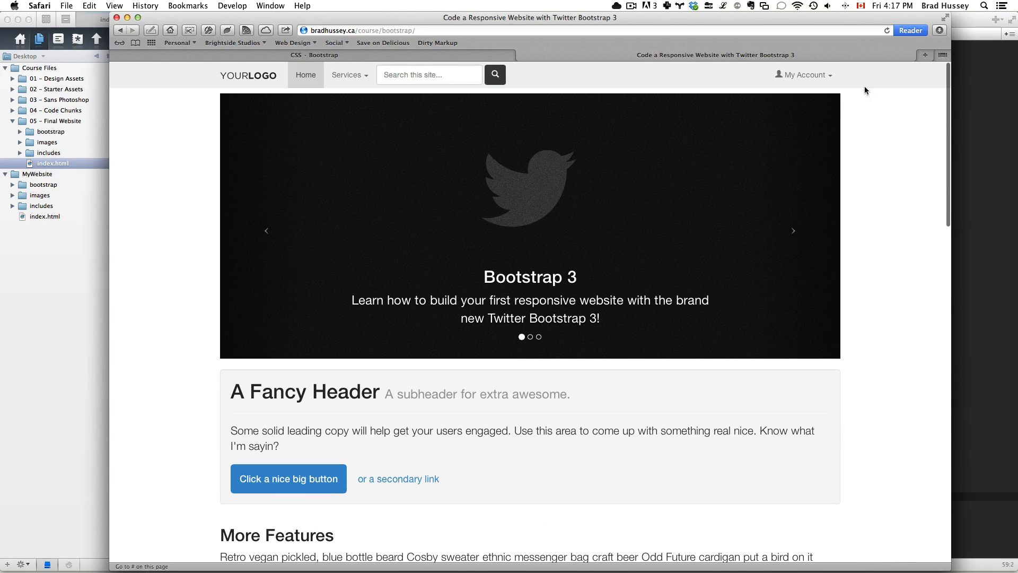
mouse_move(815, 85)
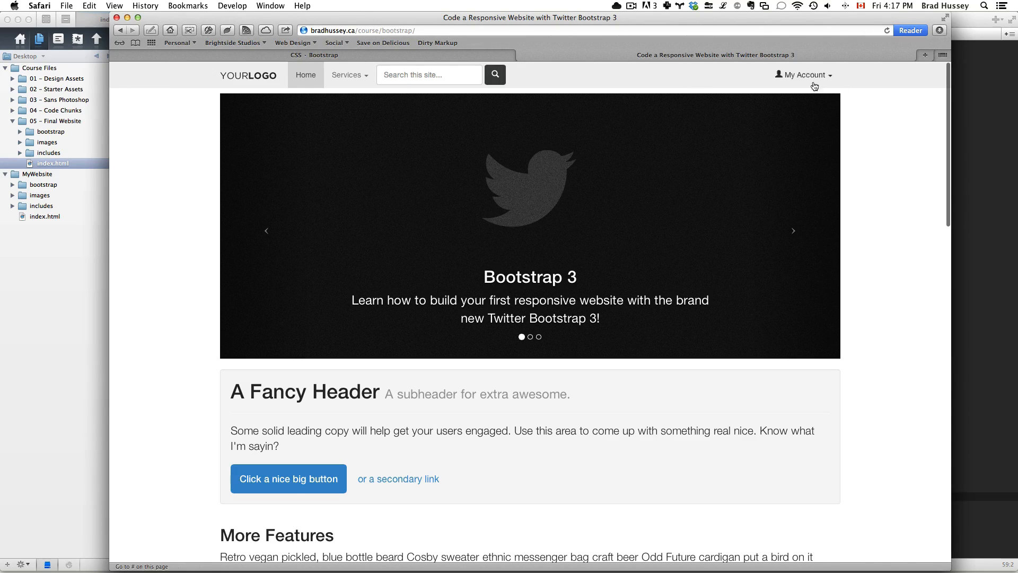
mouse_move(166, 84)
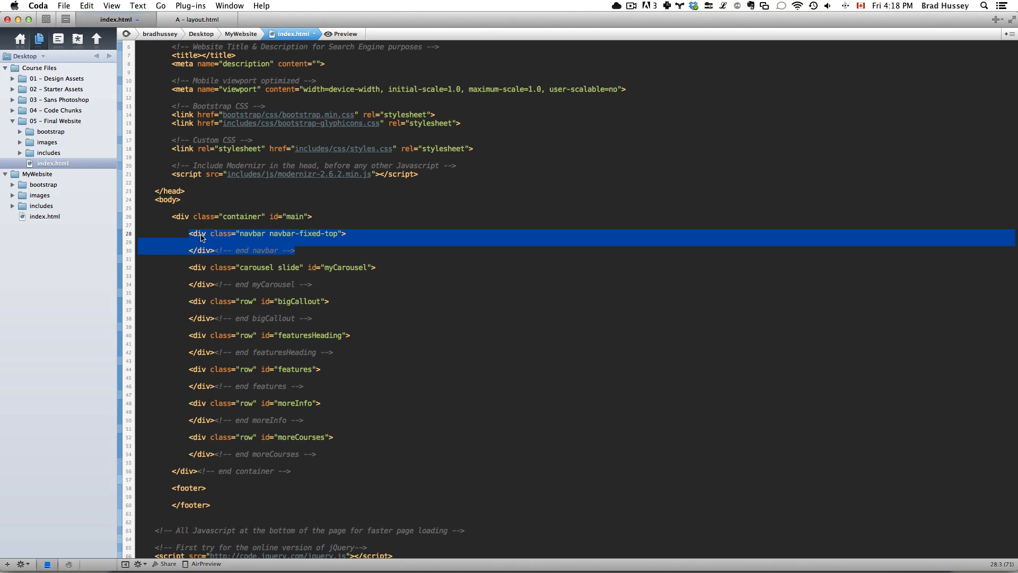
click(254, 234)
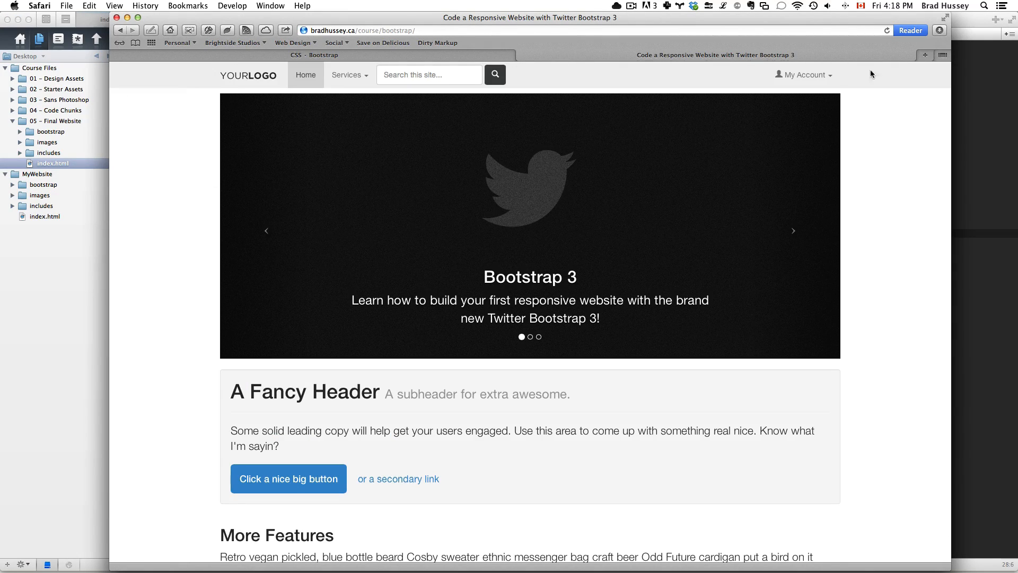
scroll(down, 3)
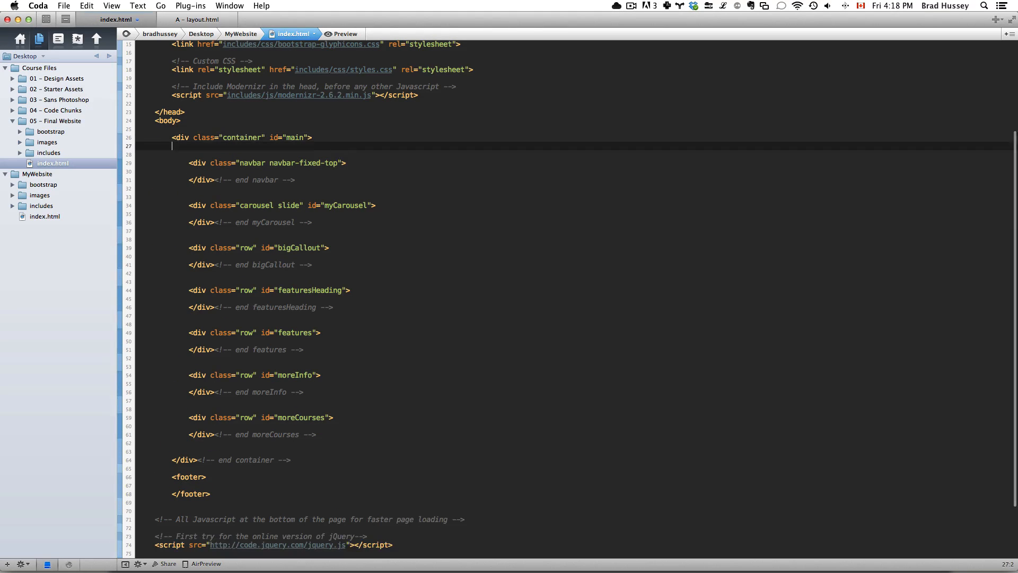
mouse_move(329, 459)
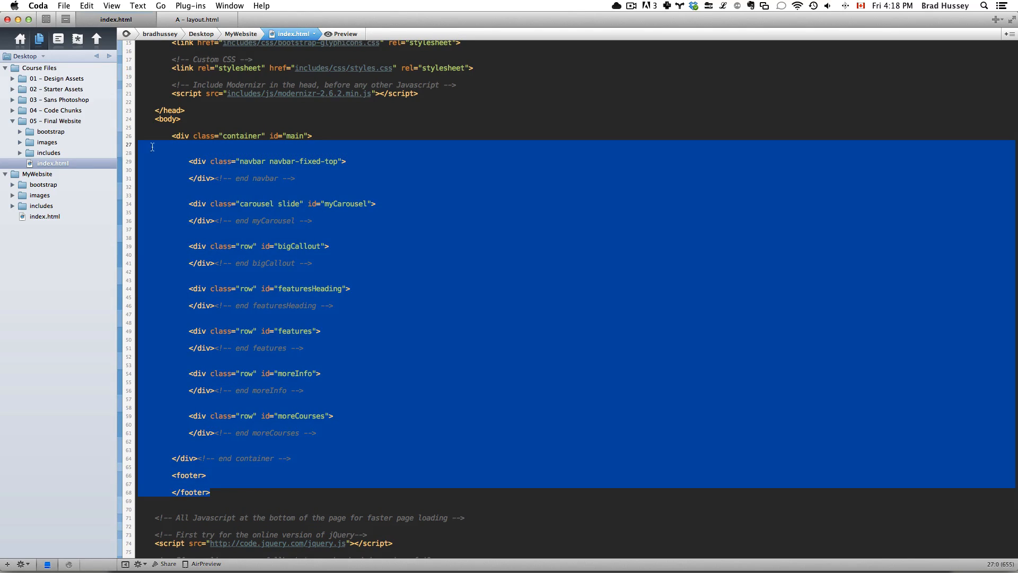
Switch to the A – layout.html chunk to compare its skeleton with index.html.
click(198, 19)
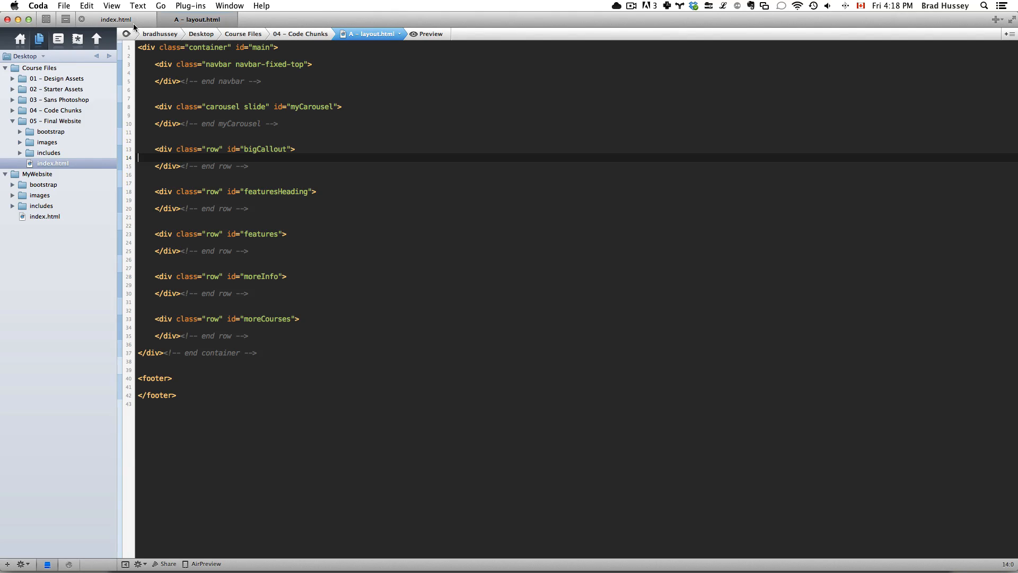
click(116, 19)
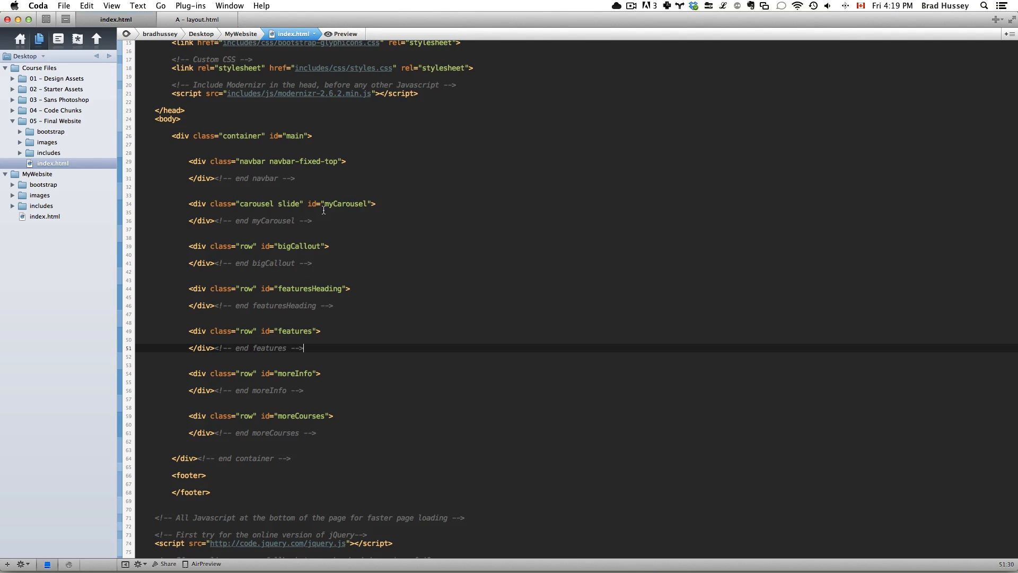
mouse_move(190, 163)
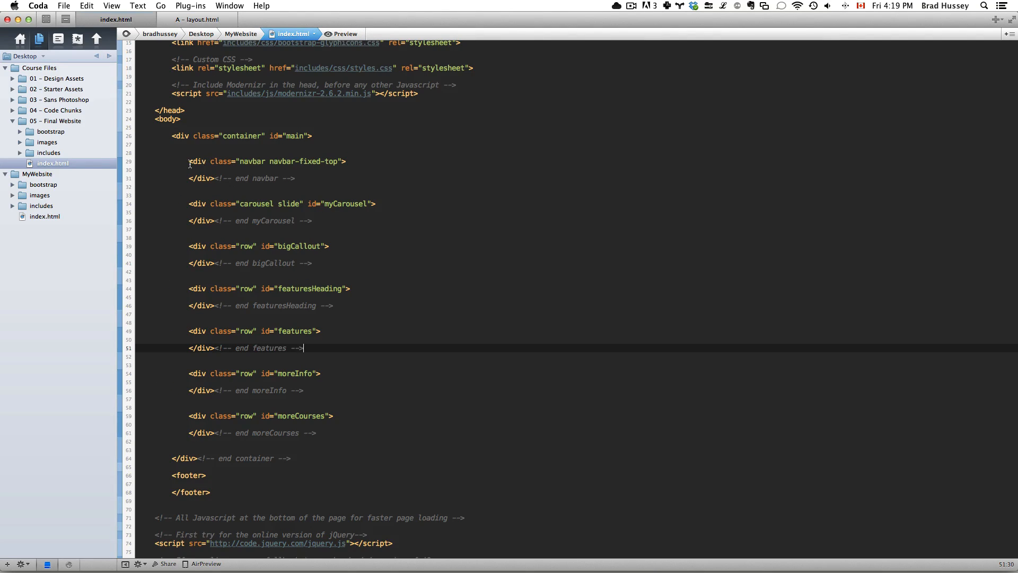
click(297, 178)
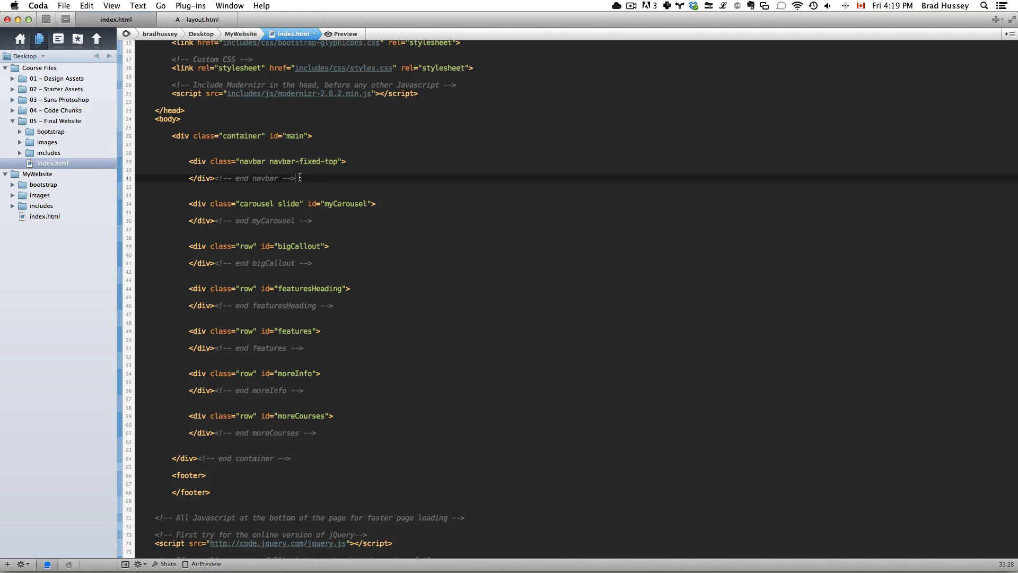